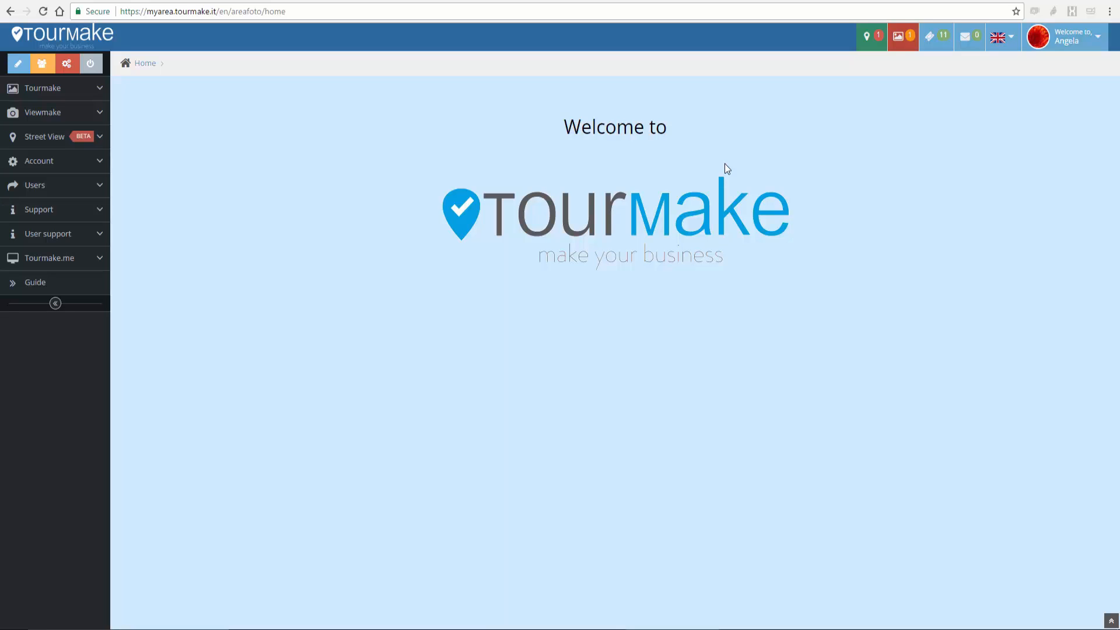
{"action": "mouse_move", "coordinate": [721, 134]}
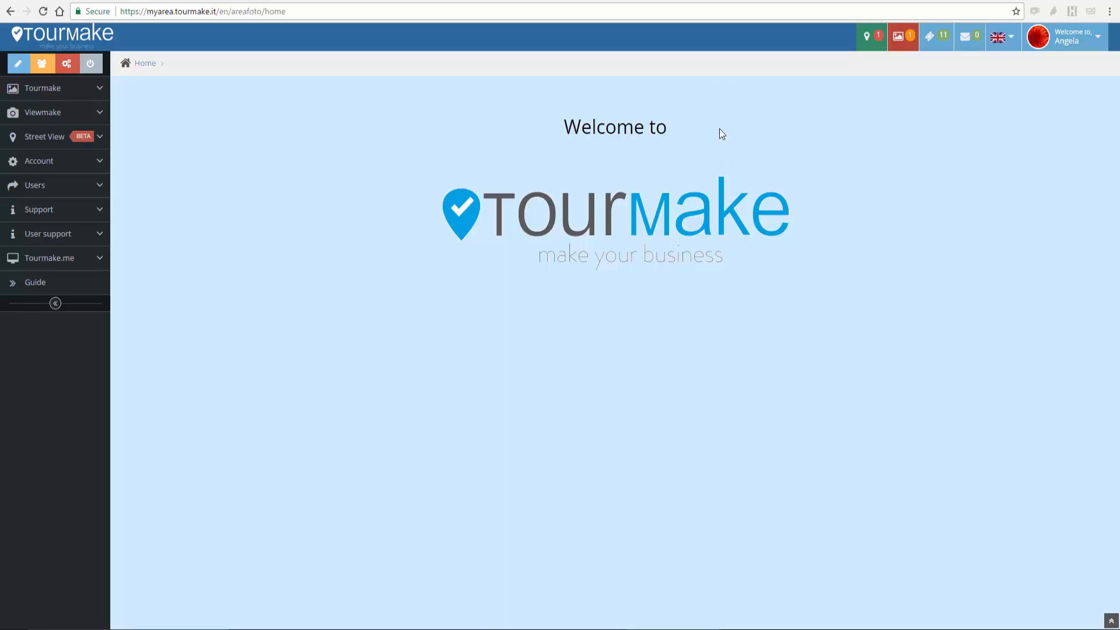
{"action": "mouse_move", "coordinate": [664, 297]}
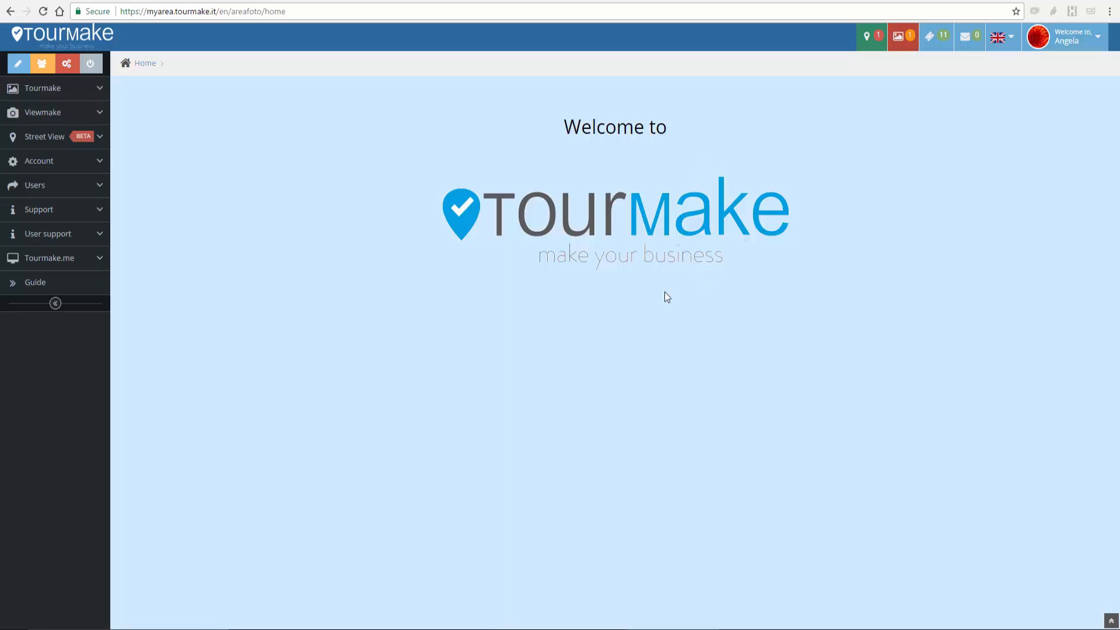
{"action": "mouse_move", "coordinate": [277, 82]}
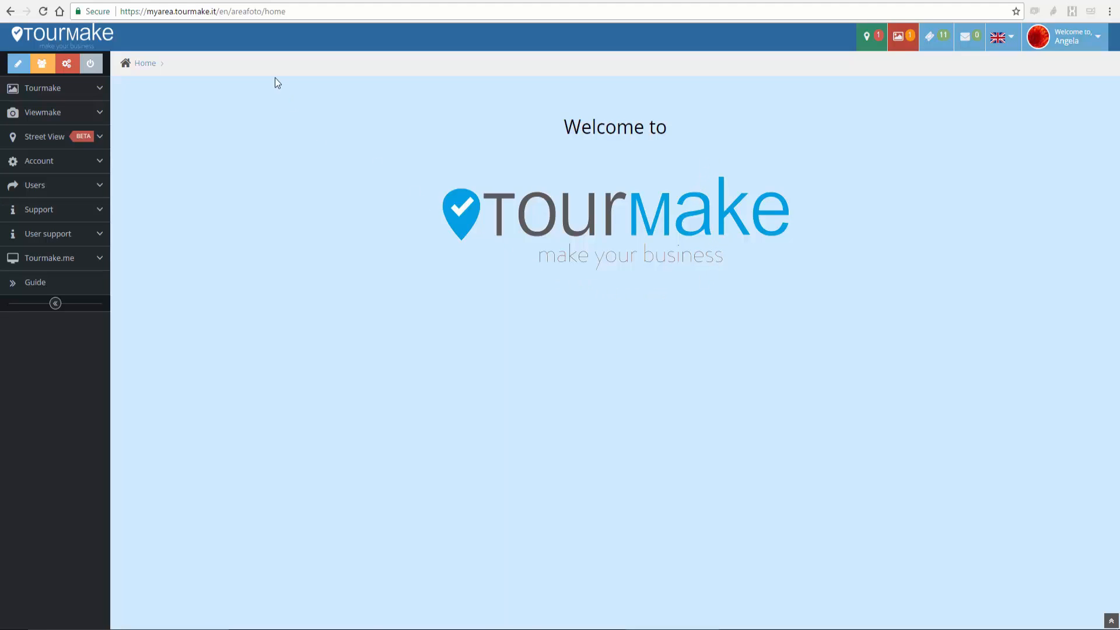
Step: Expand Viewmake, show All, then open the Street View tour list
{"action": "left_click", "coordinate": [42, 112]}
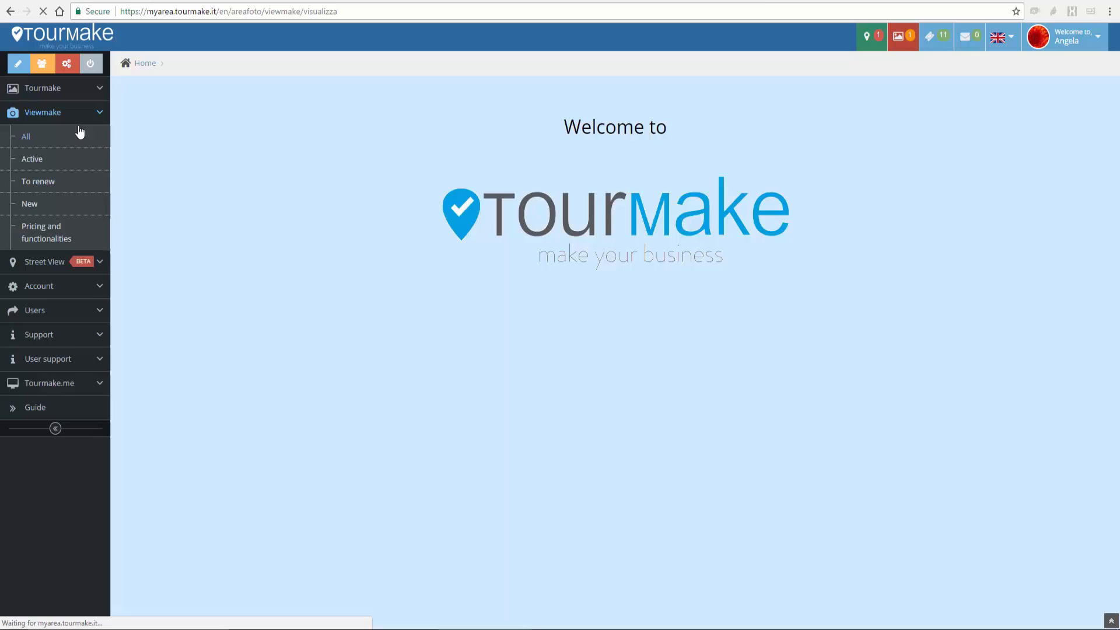
{"action": "left_click", "coordinate": [27, 137]}
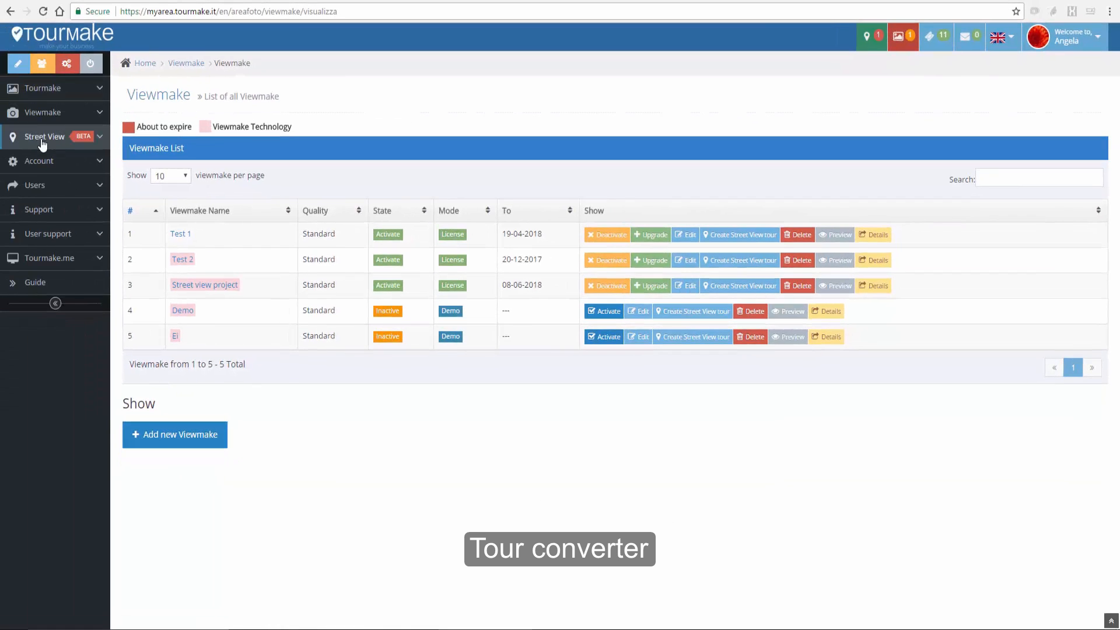
{"action": "left_click", "coordinate": [44, 136]}
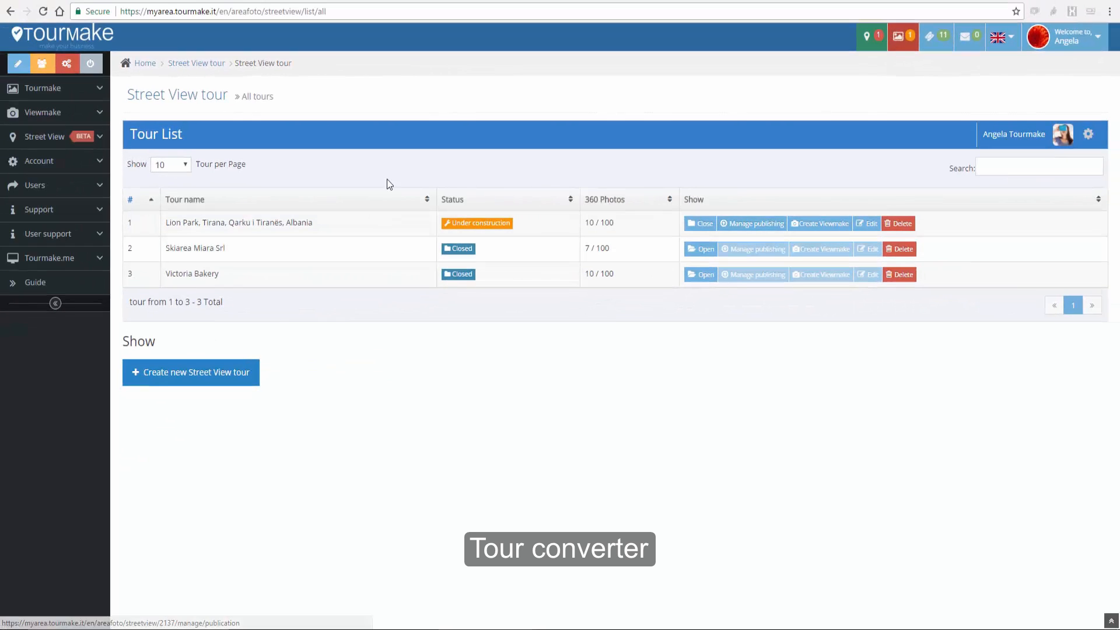
Step: Start a new Street View tour and choose 'Lion Park, Tirana, Tirana County' as its place
{"action": "left_click", "coordinate": [44, 136]}
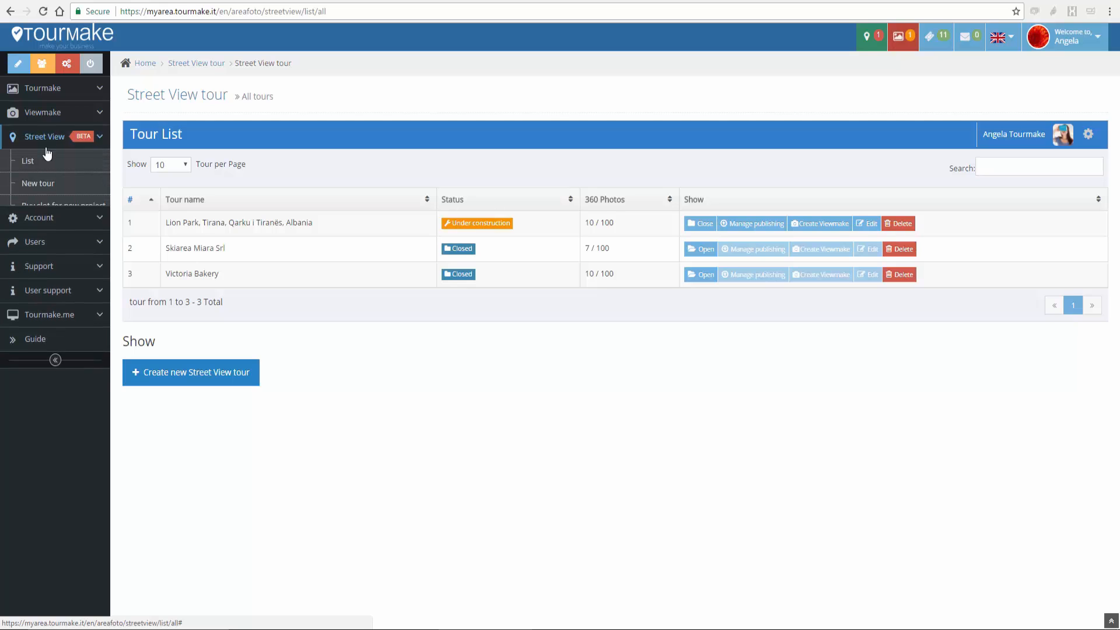
{"action": "left_click", "coordinate": [38, 182]}
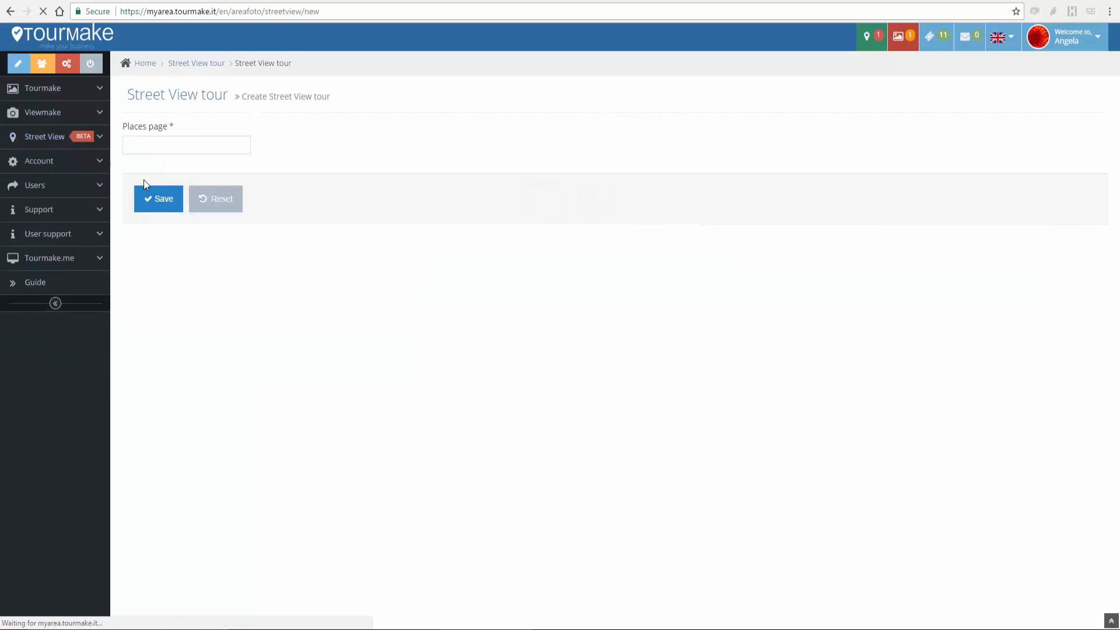
{"action": "left_click", "coordinate": [186, 145]}
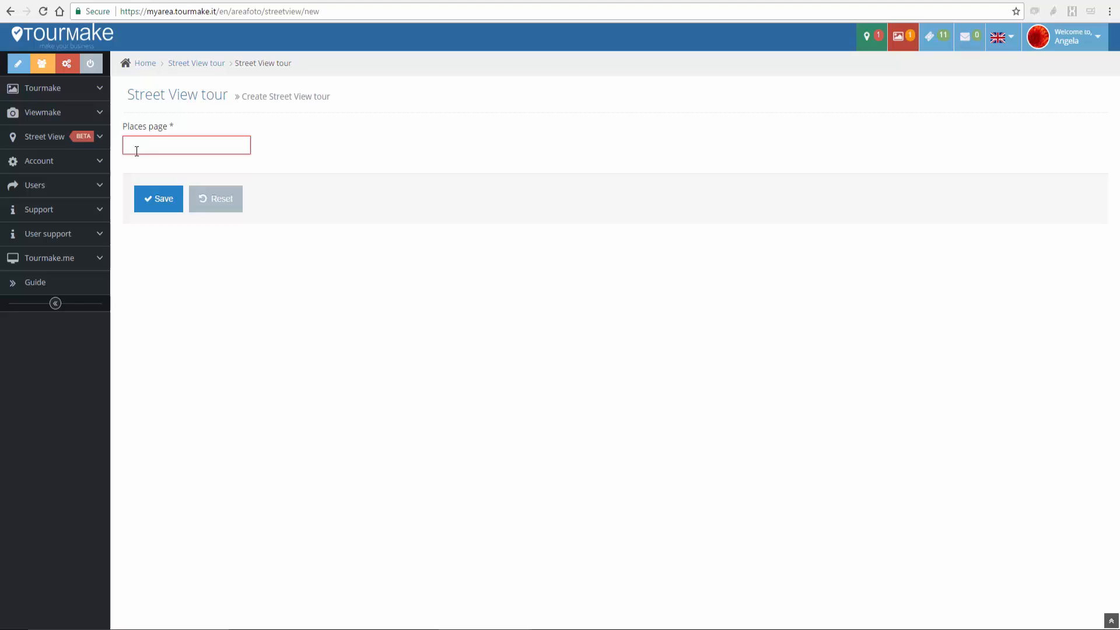
{"action": "type", "text": "Lion Park"}
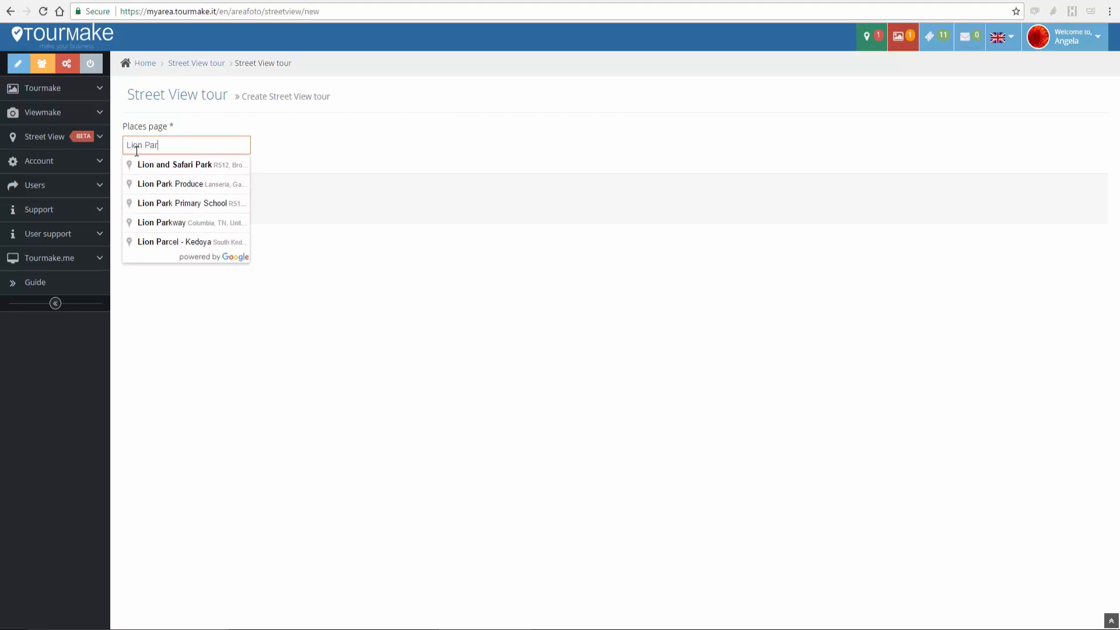
{"action": "type", "text": "k Tir"}
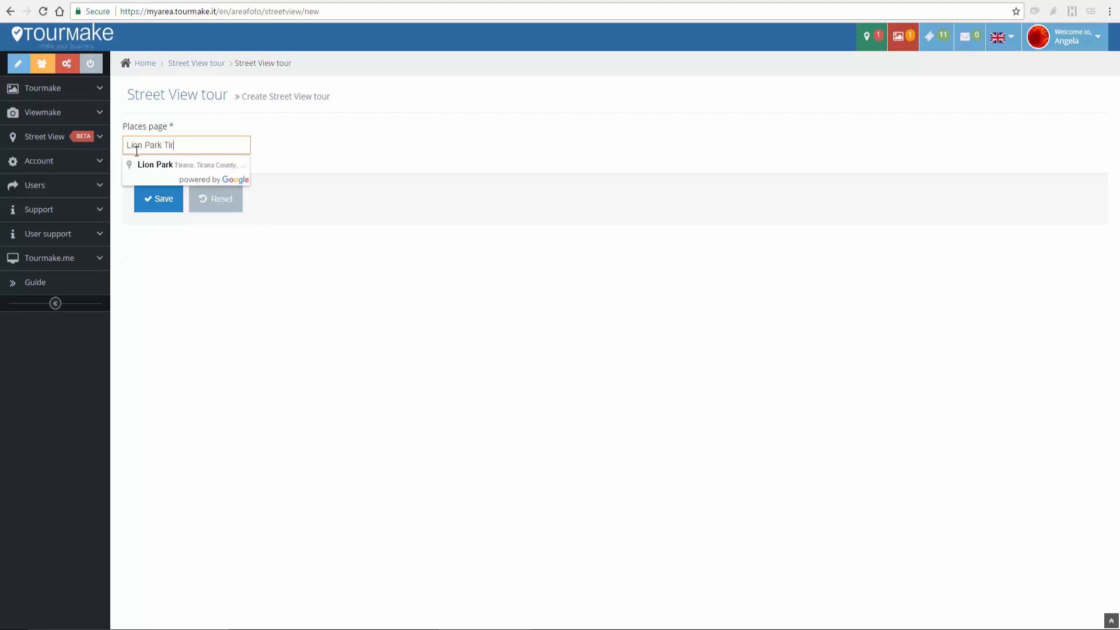
{"action": "left_click", "coordinate": [185, 164]}
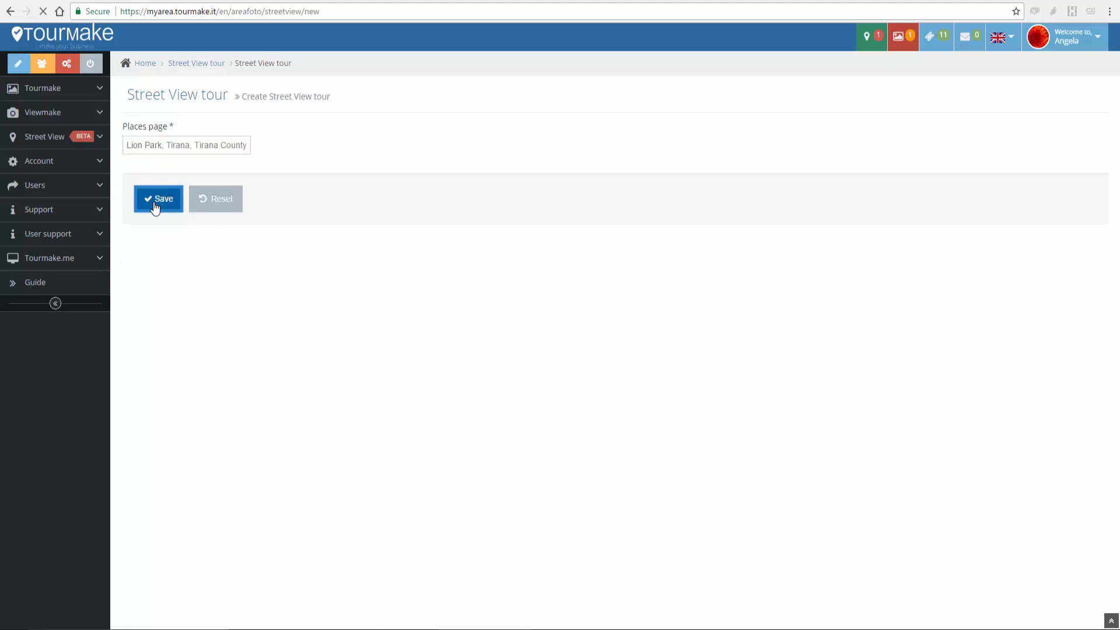
Step: Save the Lion Park tour, check the Street View privacy link, and reopen the project for editing
{"action": "left_click", "coordinate": [158, 198]}
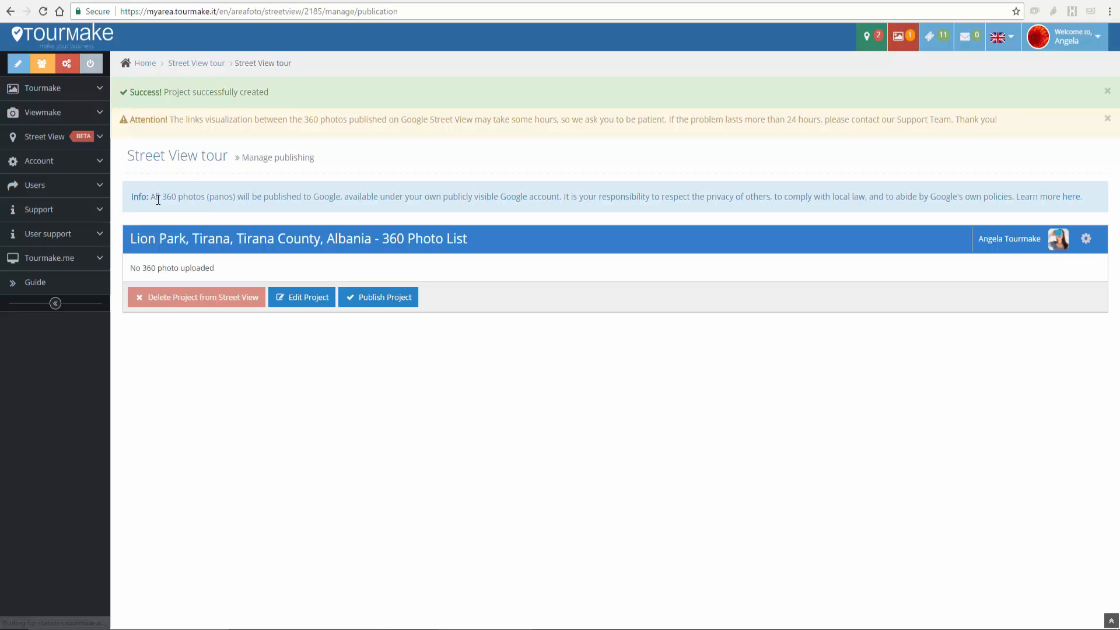
{"action": "mouse_move", "coordinate": [1032, 194]}
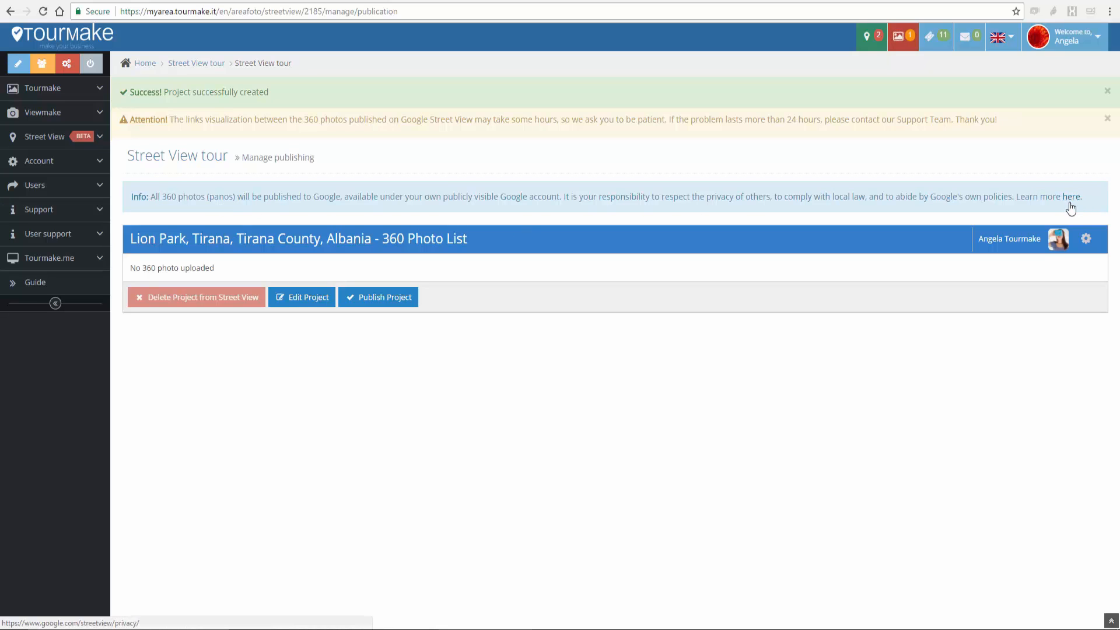
{"action": "left_click", "coordinate": [1071, 197]}
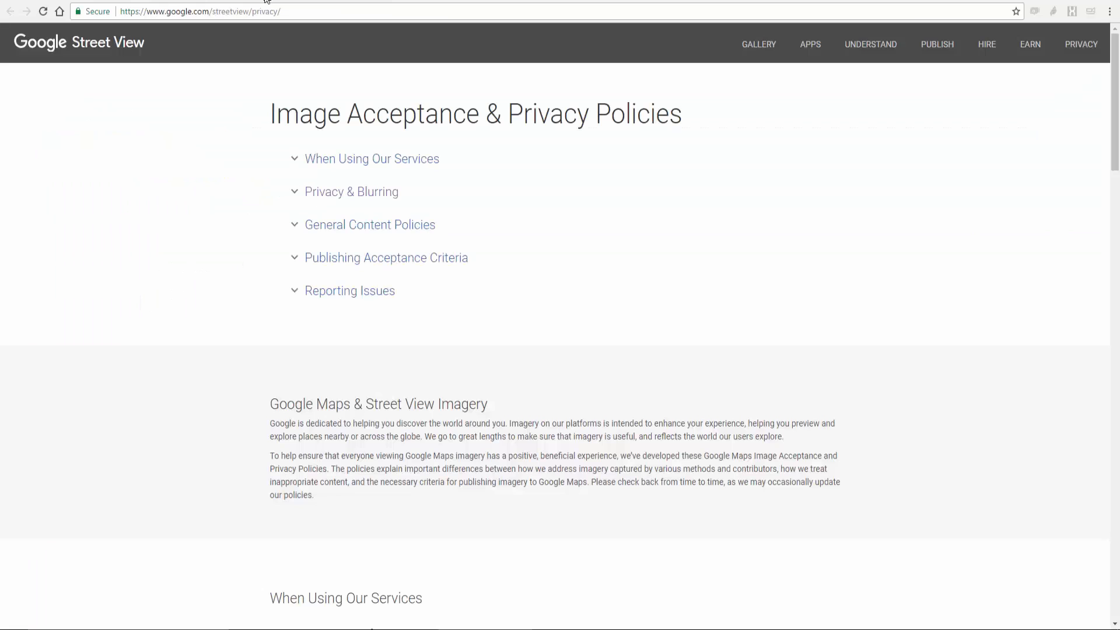
{"action": "mouse_move", "coordinate": [430, 409]}
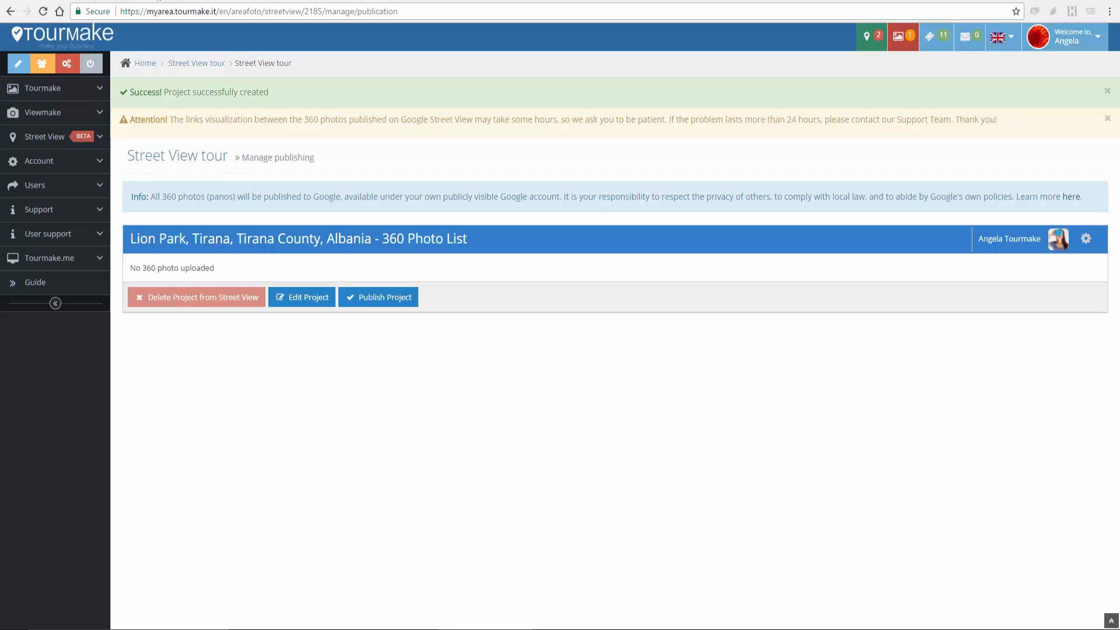
{"action": "left_click", "coordinate": [301, 297]}
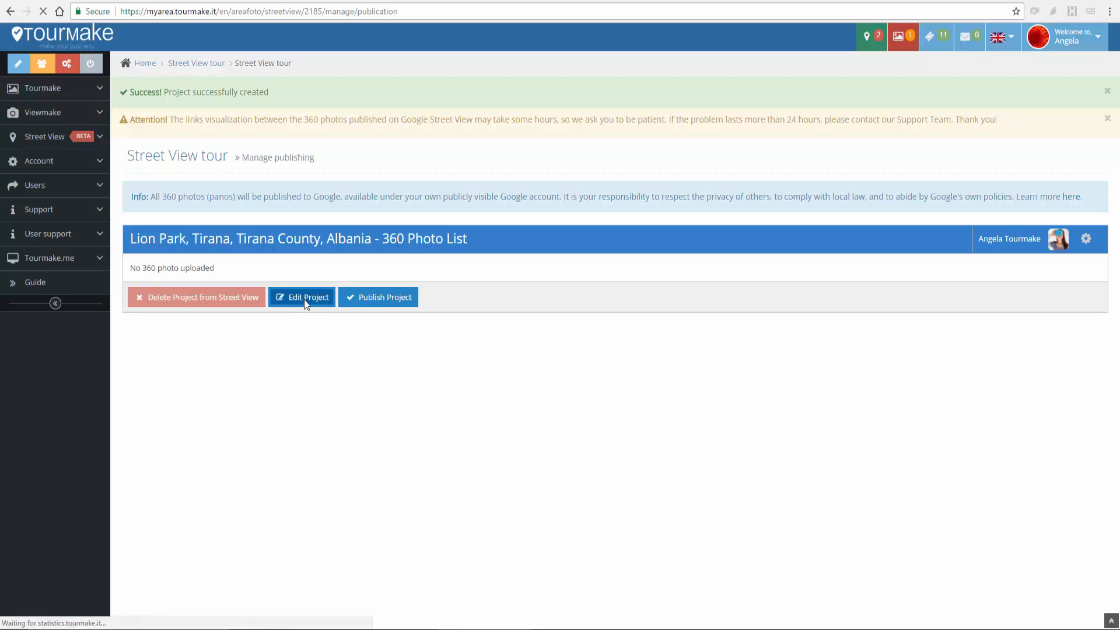
Step: Go to the Upload tab and select photos 1–9 from the HANGOUT folder
{"action": "left_click", "coordinate": [302, 297]}
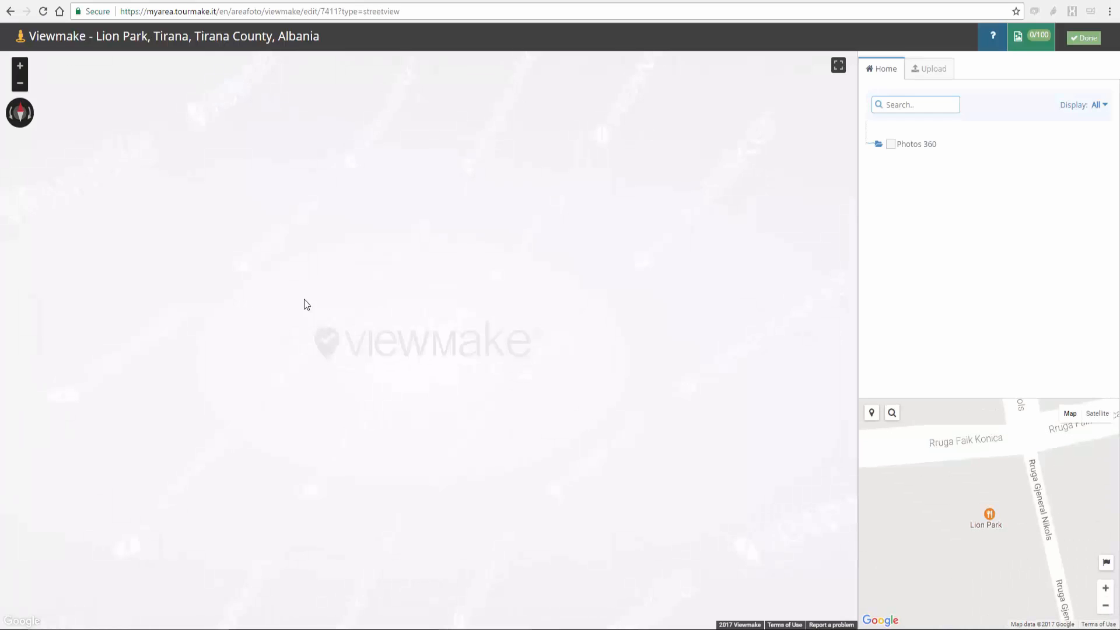
{"action": "left_click", "coordinate": [932, 69]}
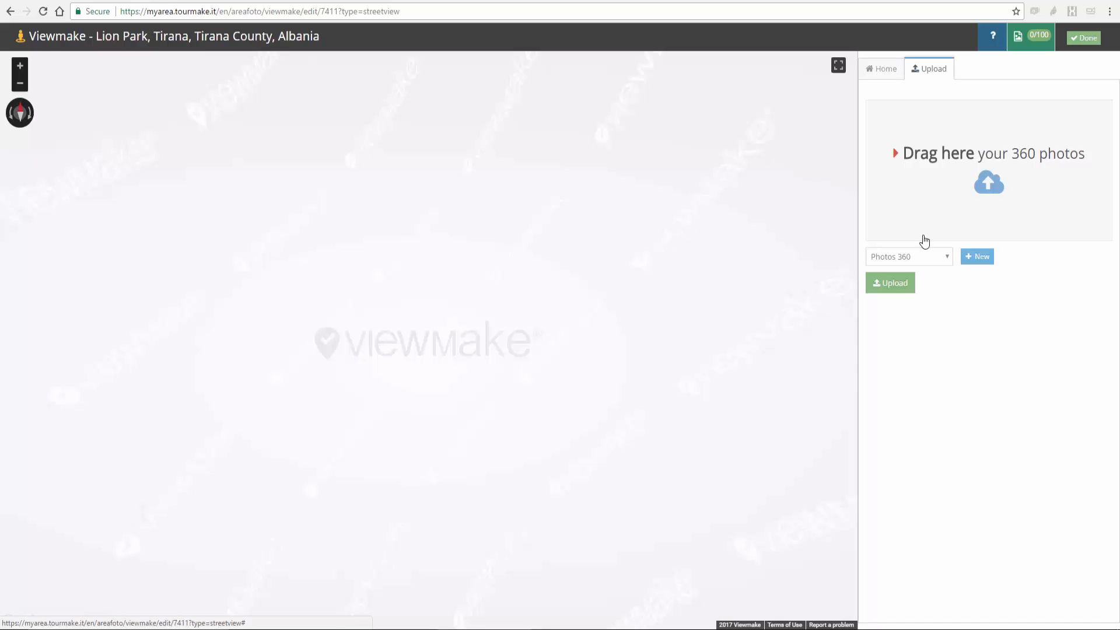
{"action": "left_click", "coordinate": [988, 182]}
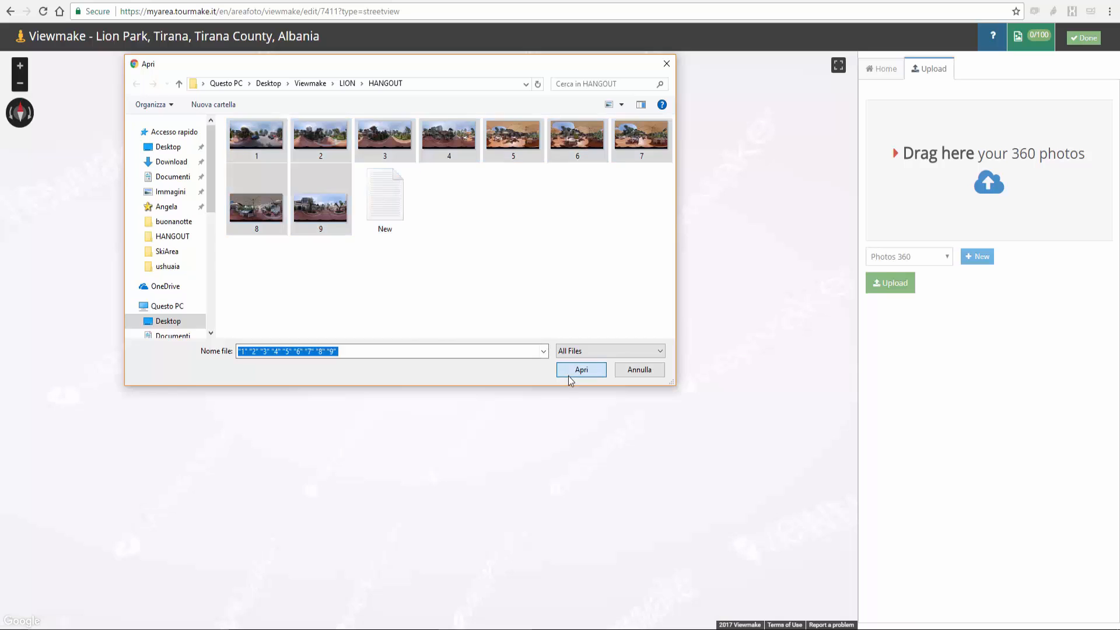
Step: Confirm the nine photos and look around the terrace panorama in Edit pano
{"action": "left_click", "coordinate": [581, 369]}
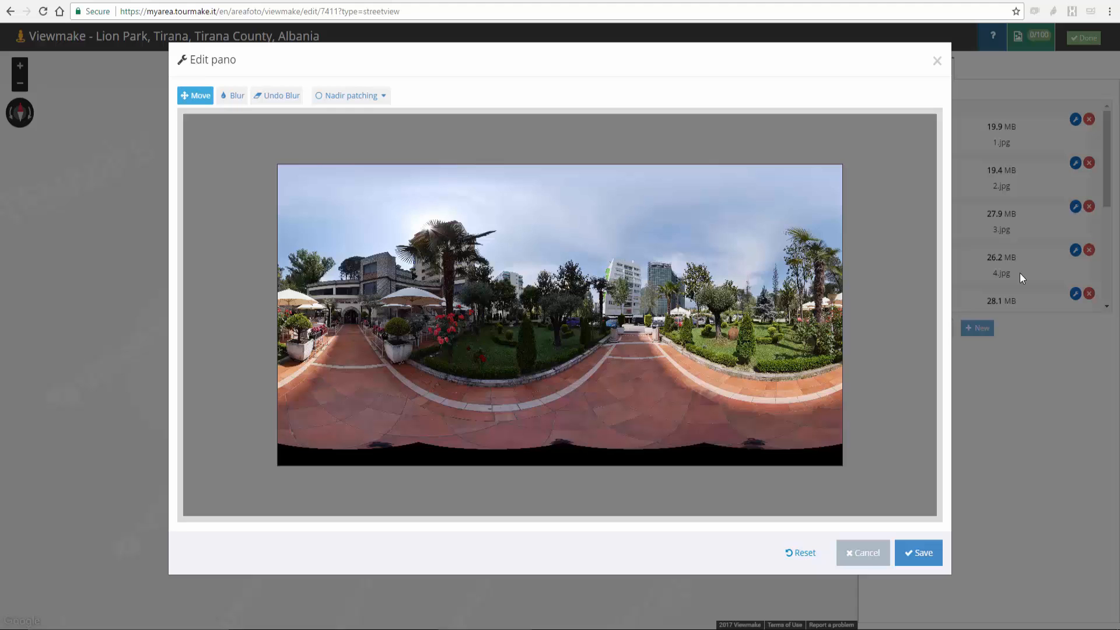
{"action": "mouse_move", "coordinate": [811, 331]}
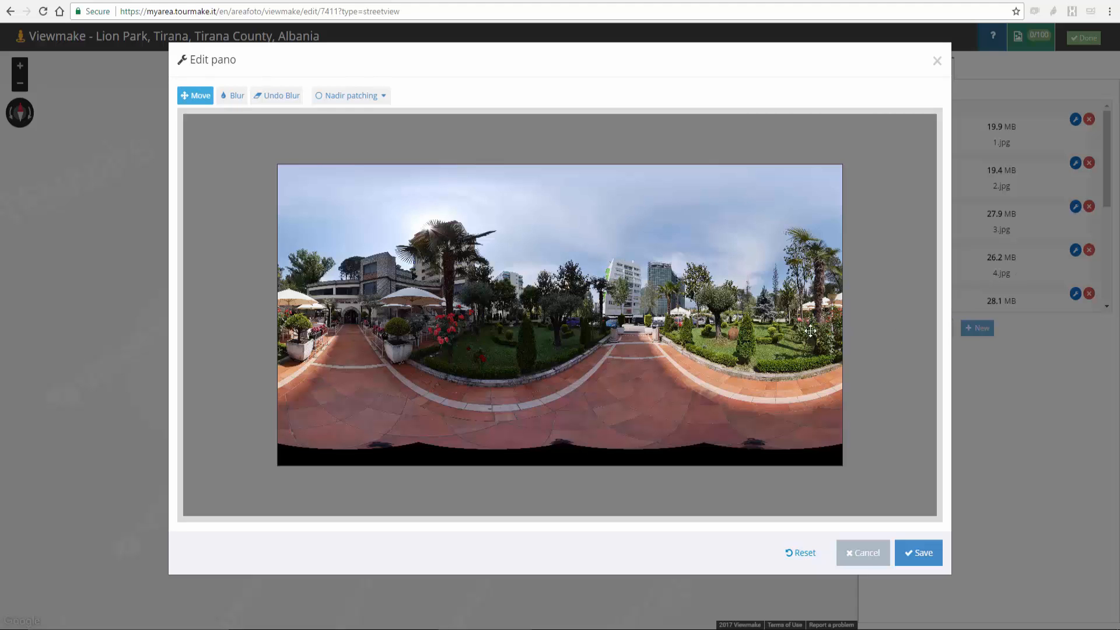
{"action": "left_click_drag", "start_coordinate": [811, 330], "coordinate": [482, 391]}
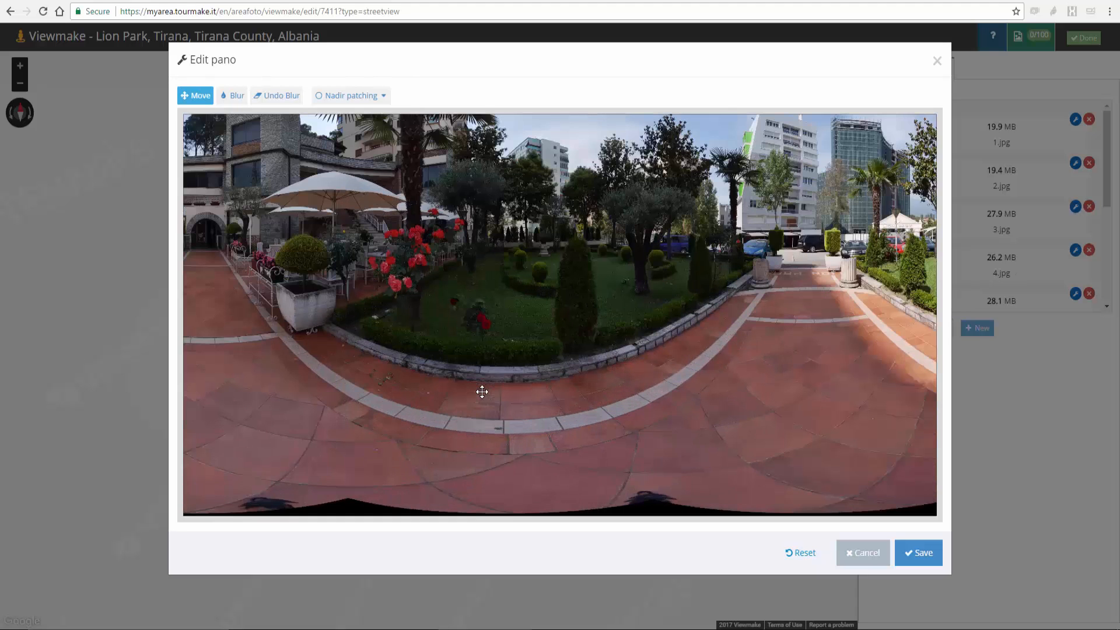
{"action": "left_click_drag", "start_coordinate": [482, 391], "coordinate": [443, 341]}
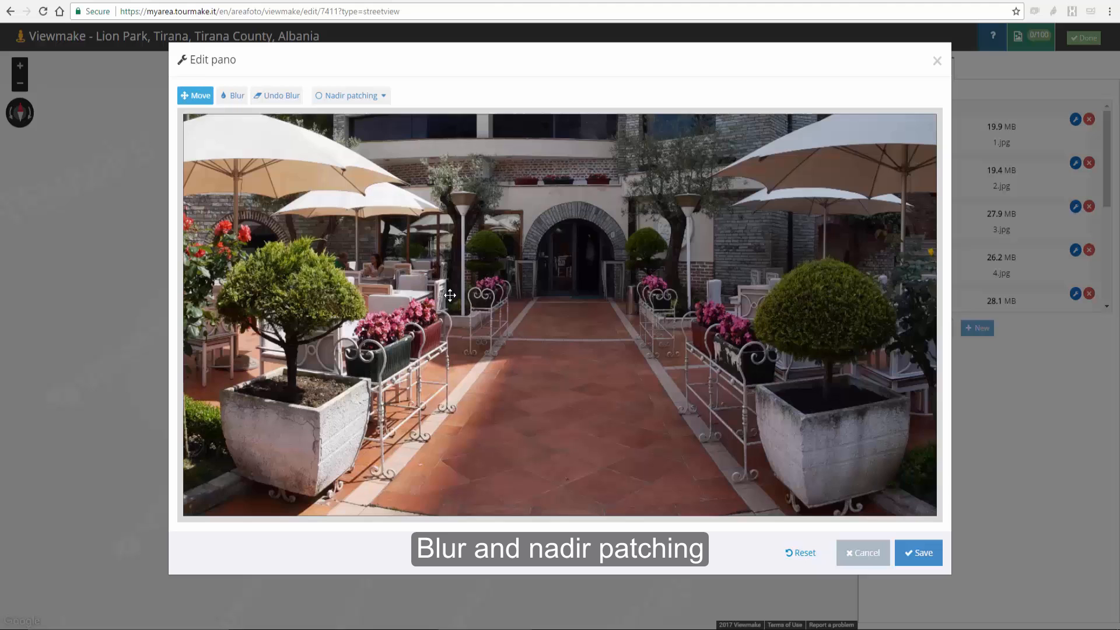
{"action": "left_click_drag", "start_coordinate": [450, 295], "coordinate": [311, 282]}
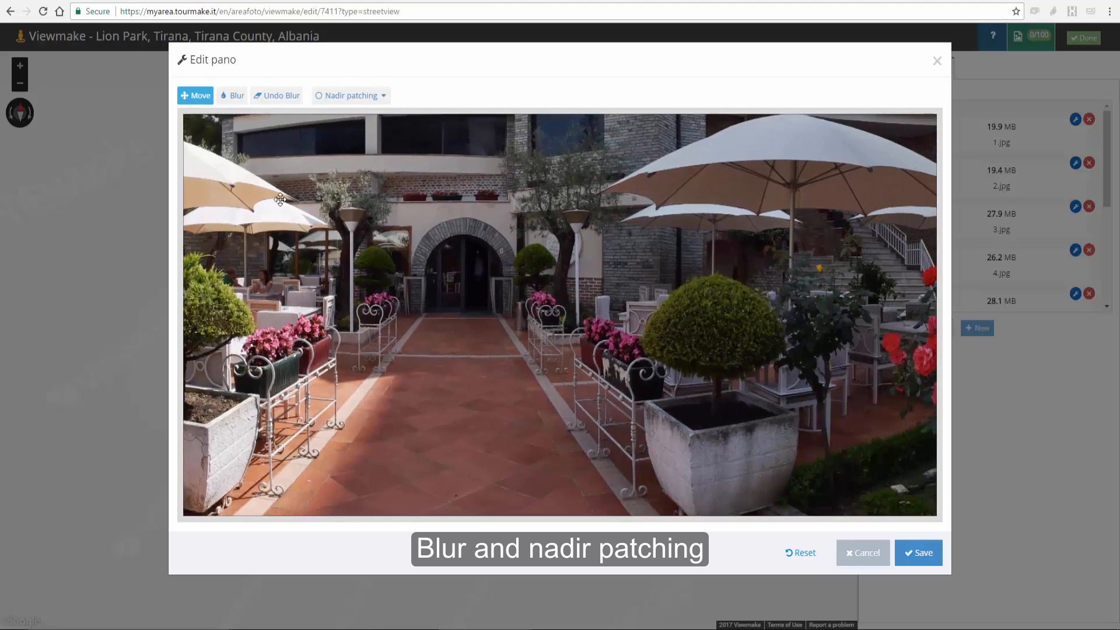
{"action": "left_click_drag", "start_coordinate": [279, 198], "coordinate": [291, 325]}
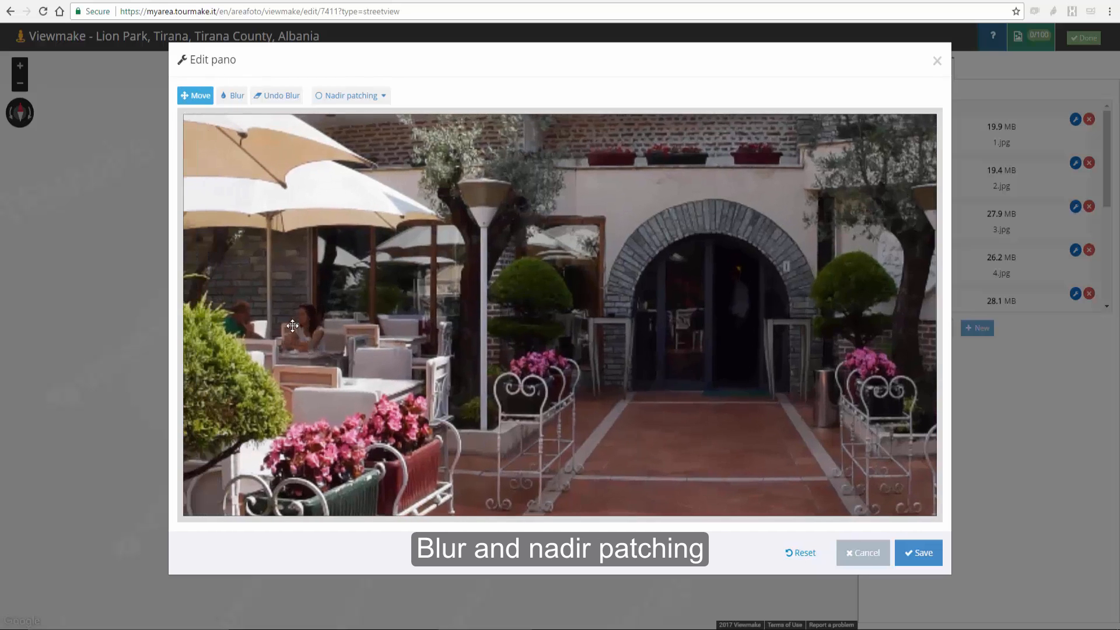
Step: Set the blur brush size to Small, activate Undo Blur, and enable nadir patching
{"action": "left_click", "coordinate": [235, 95]}
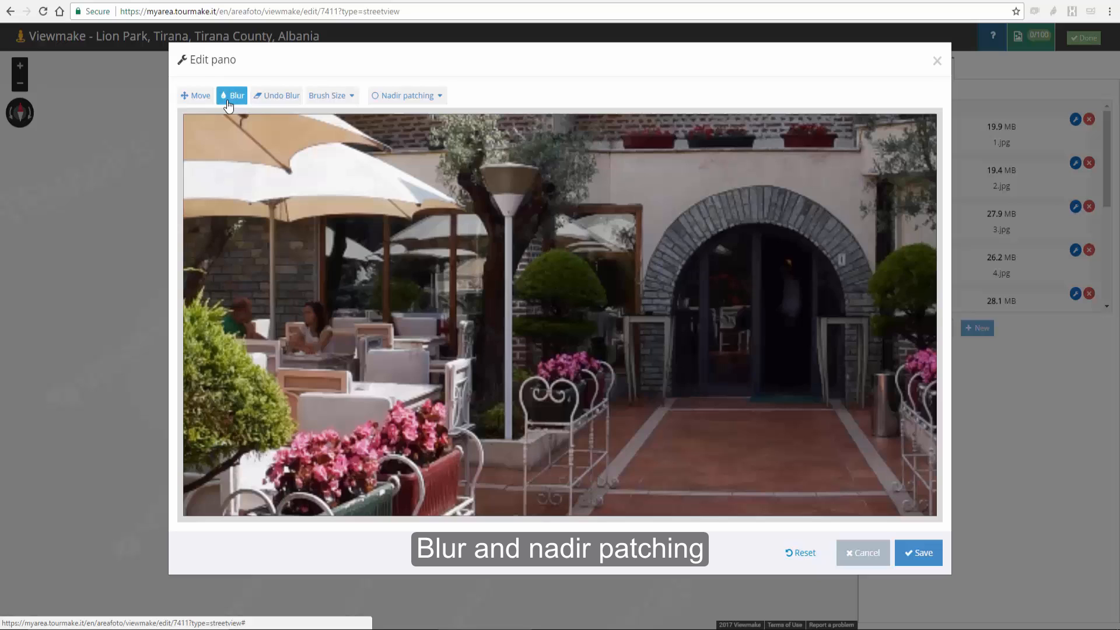
{"action": "mouse_move", "coordinate": [296, 232]}
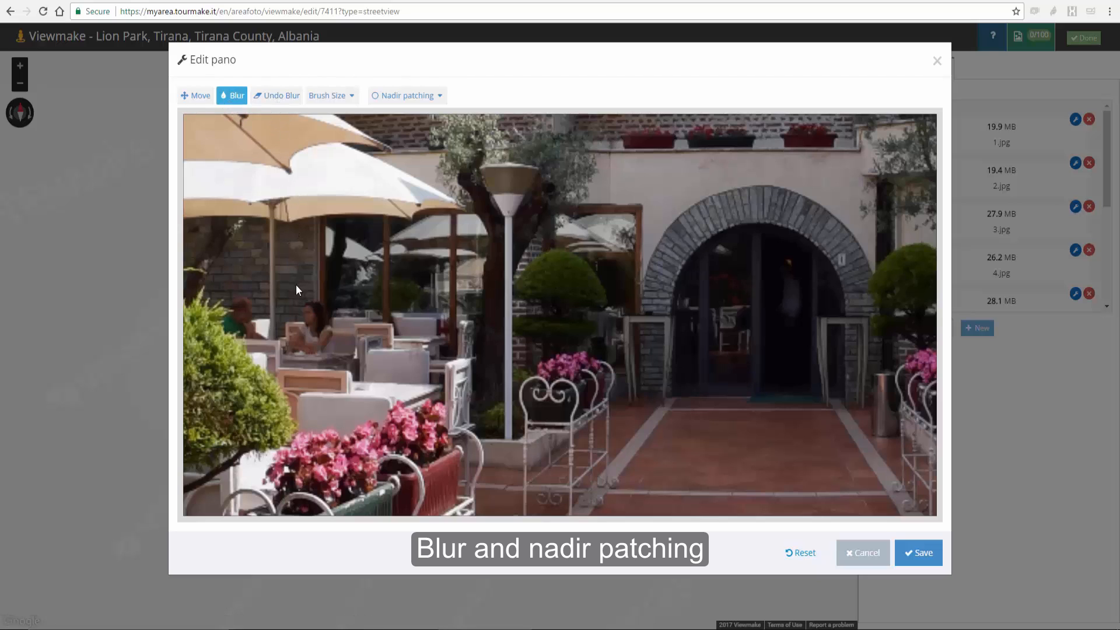
{"action": "left_click", "coordinate": [328, 95]}
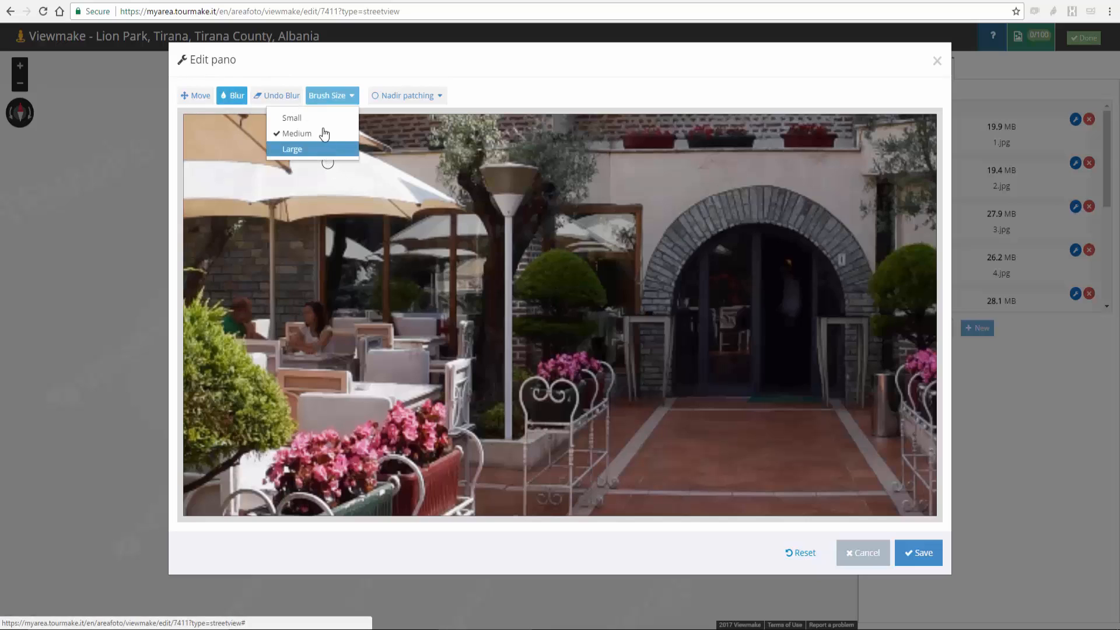
{"action": "left_click", "coordinate": [292, 118]}
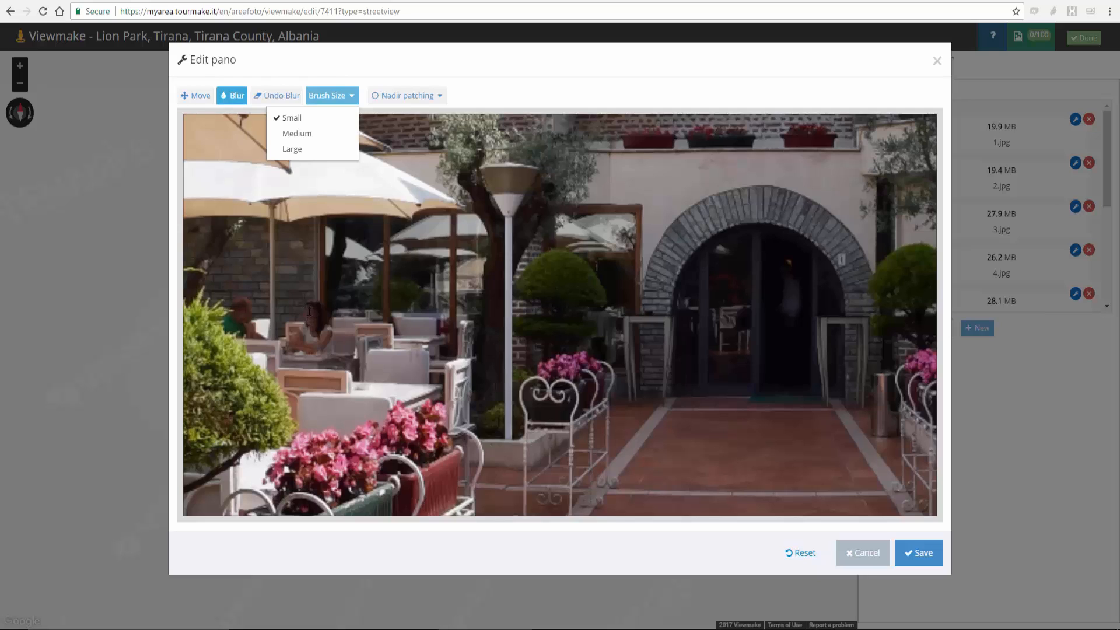
{"action": "left_click", "coordinate": [328, 95]}
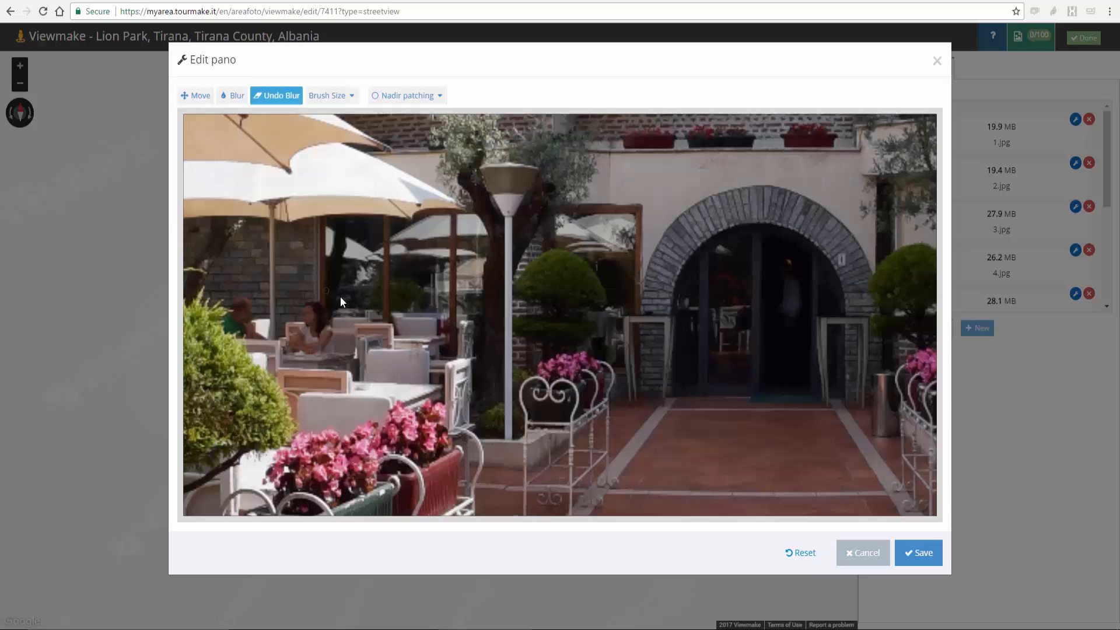
{"action": "mouse_move", "coordinate": [620, 392]}
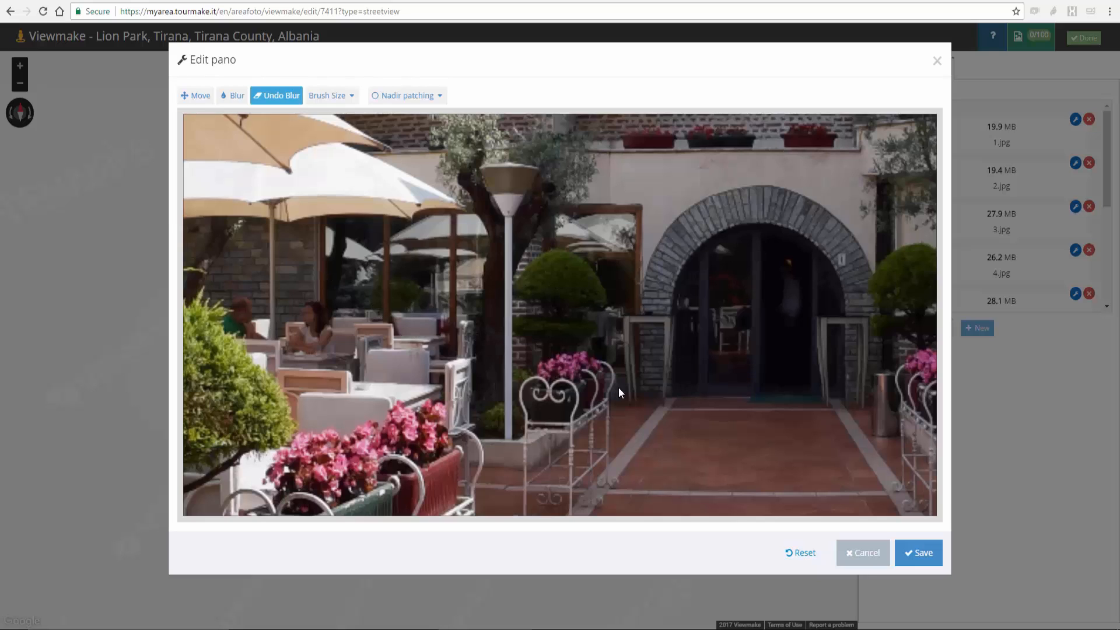
{"action": "left_click", "coordinate": [406, 95]}
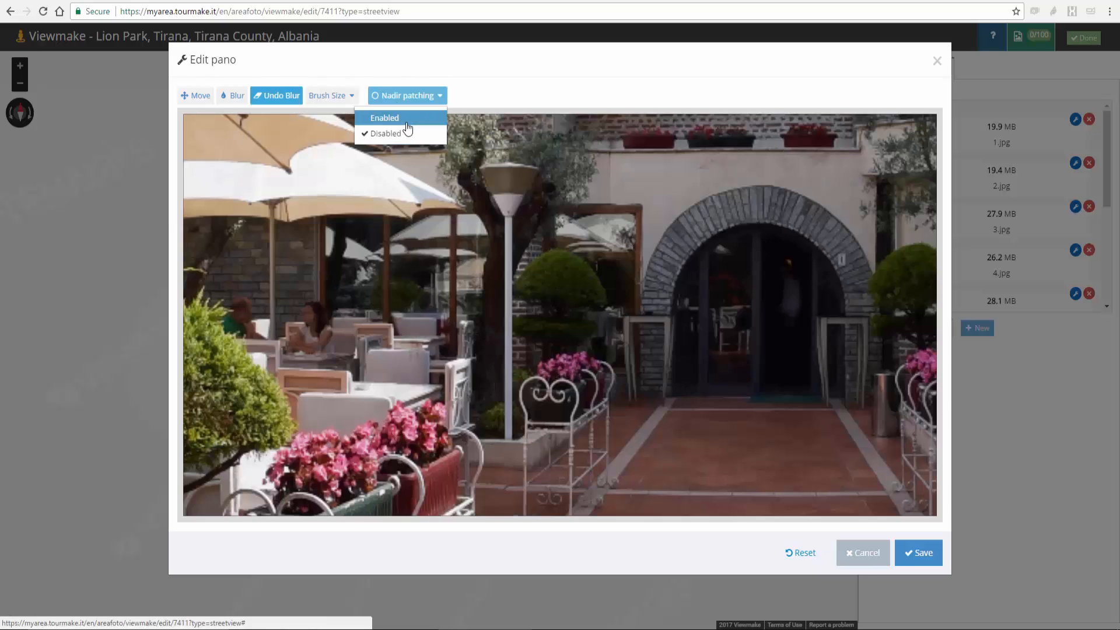
{"action": "left_click", "coordinate": [384, 117]}
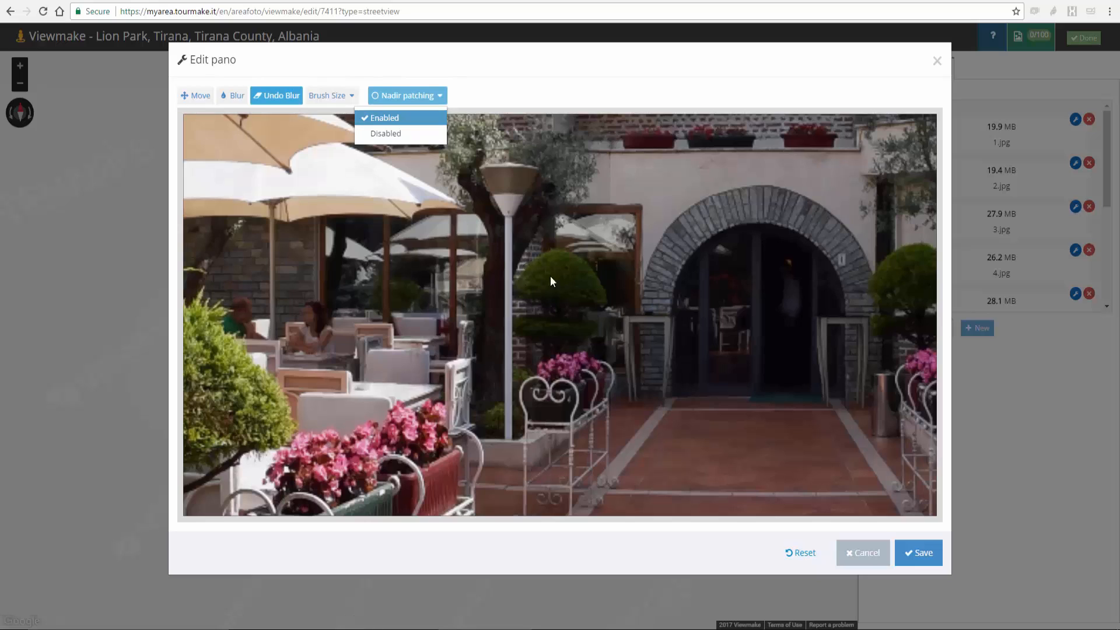
{"action": "mouse_move", "coordinate": [795, 554]}
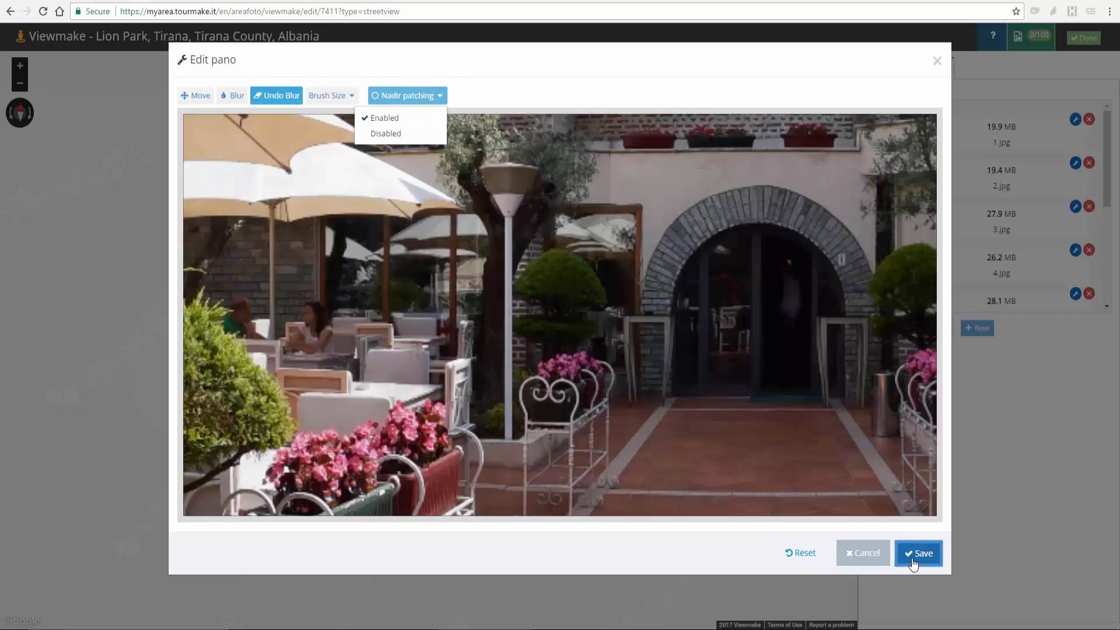
Step: Save the terrace photo edits and upload all nine photos into Photos 360
{"action": "left_click", "coordinate": [919, 553]}
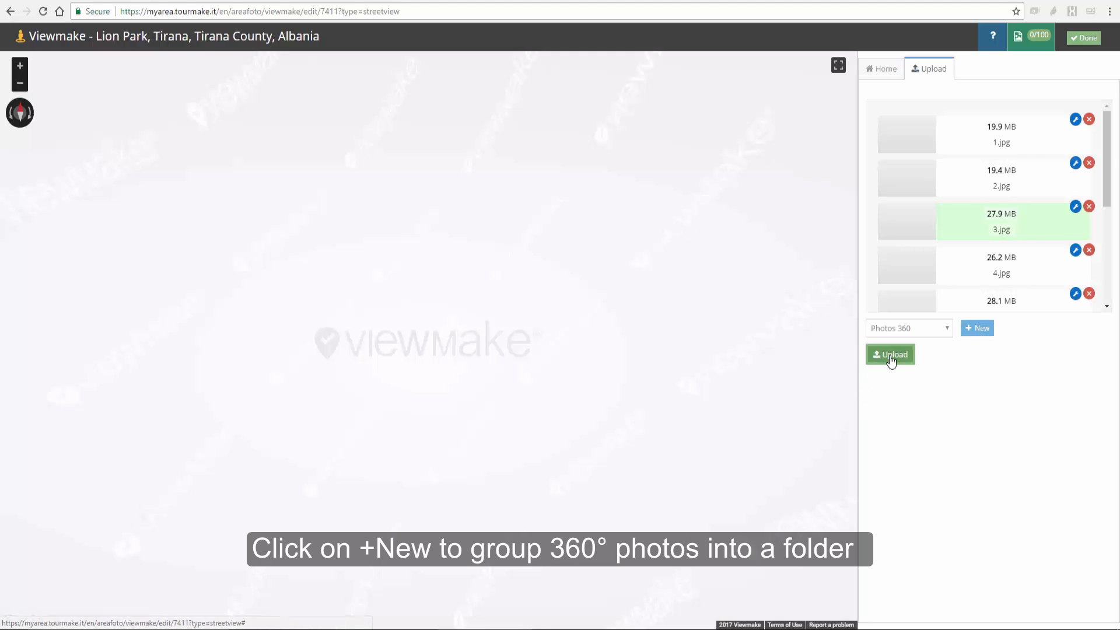
{"action": "left_click", "coordinate": [890, 354]}
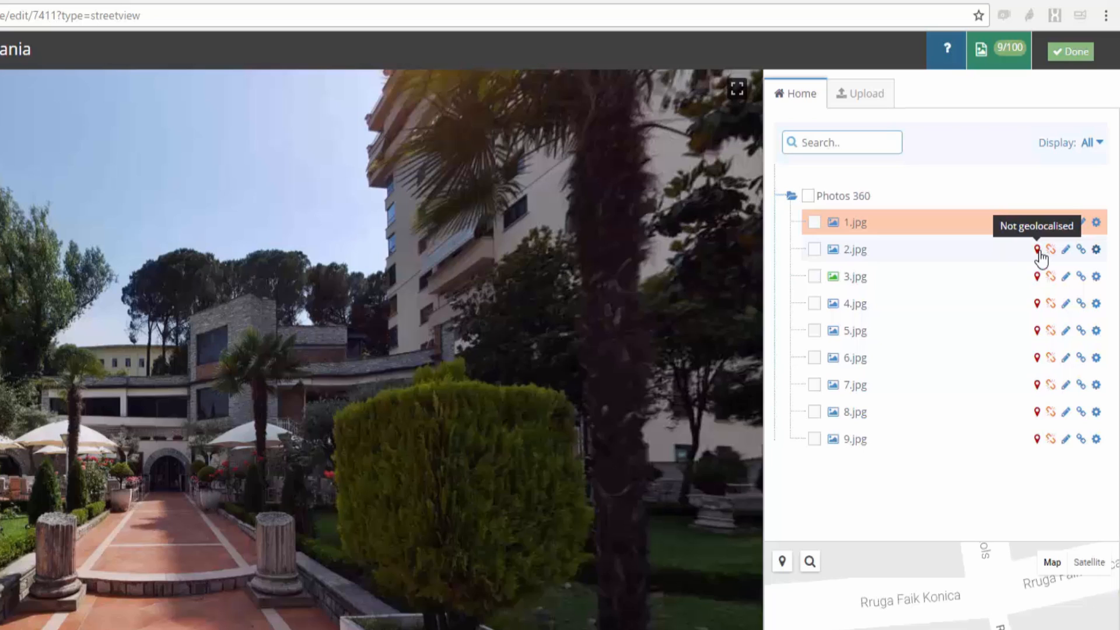
{"action": "mouse_move", "coordinate": [1050, 249]}
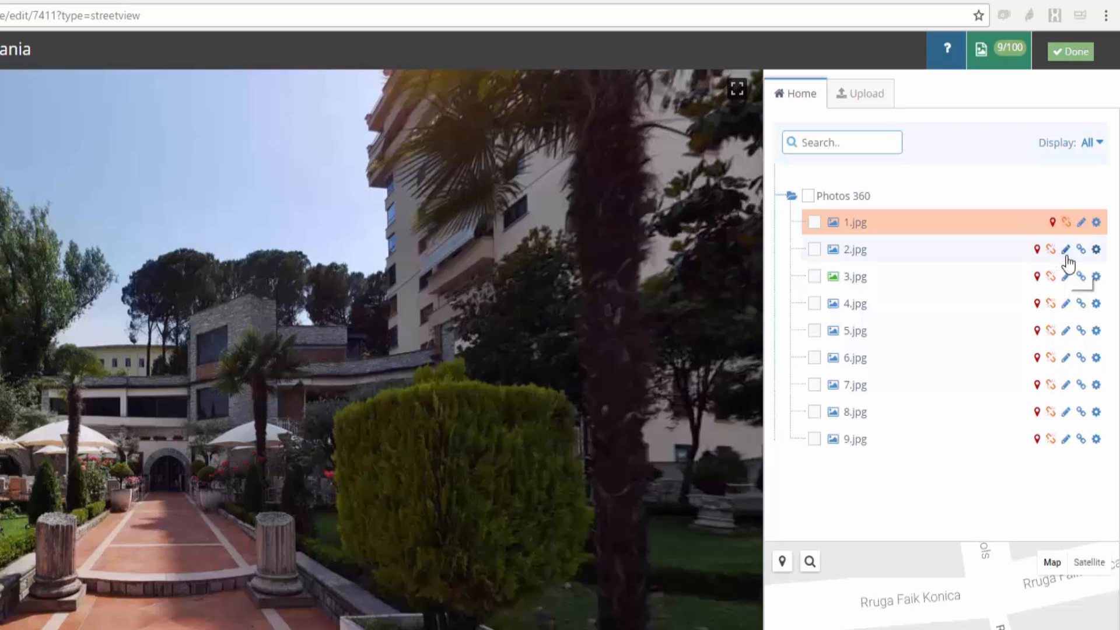
{"action": "mouse_move", "coordinate": [1065, 261]}
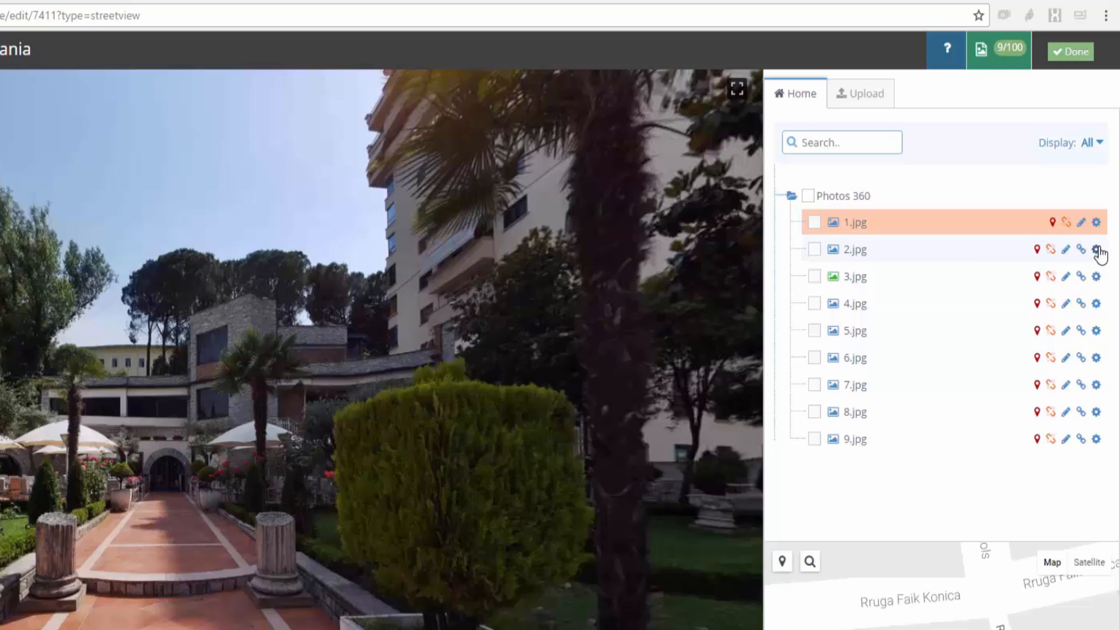
Step: Choose Edit photo from the gear menu of 2.jpg
{"action": "left_click", "coordinate": [1095, 249]}
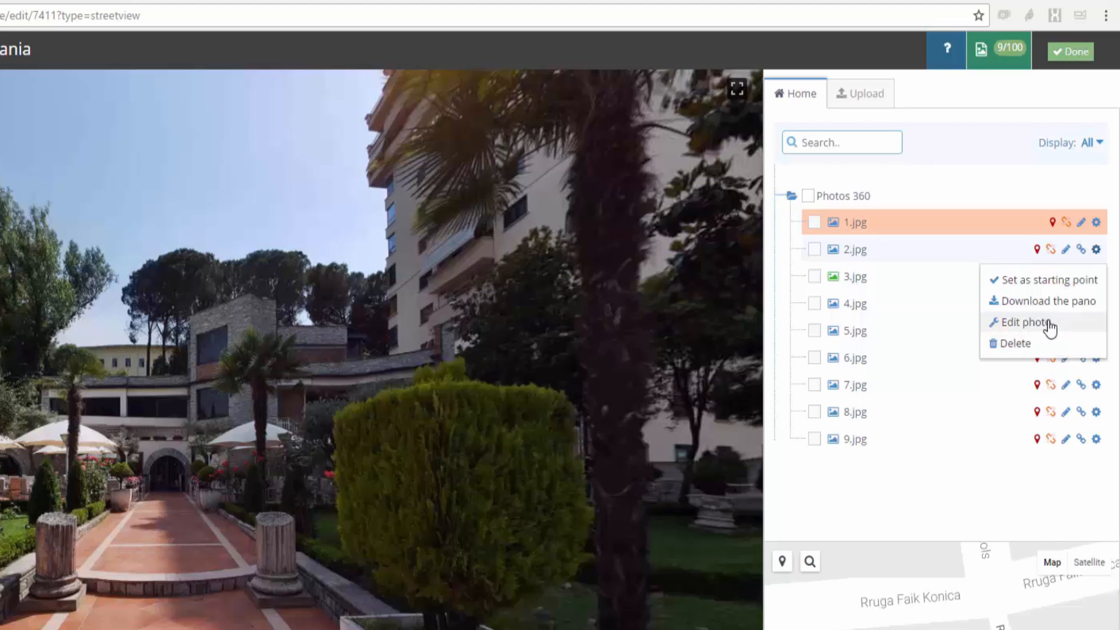
{"action": "left_click", "coordinate": [1021, 322]}
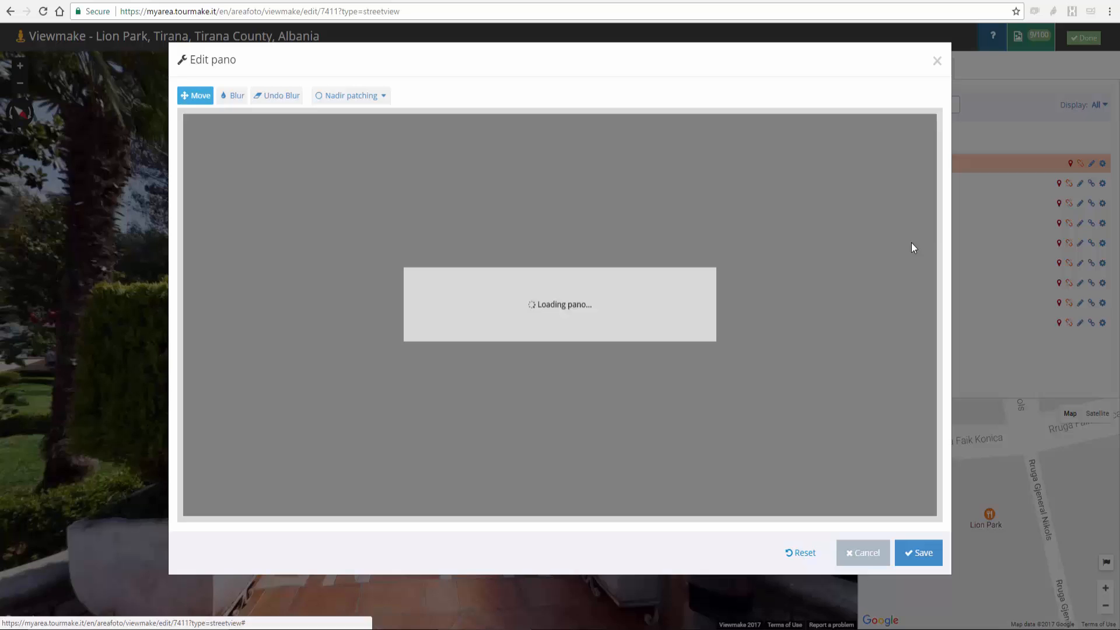
{"action": "mouse_move", "coordinate": [578, 230]}
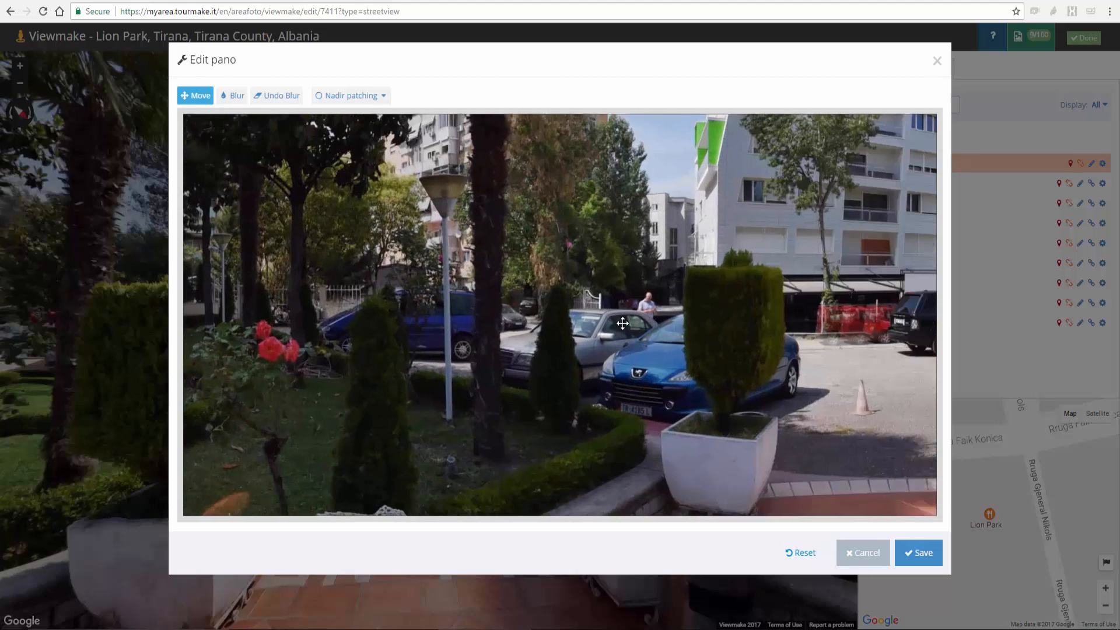
Step: Try the blur tool on 2.jpg, view the floor below, and save the edits
{"action": "left_click", "coordinate": [236, 95]}
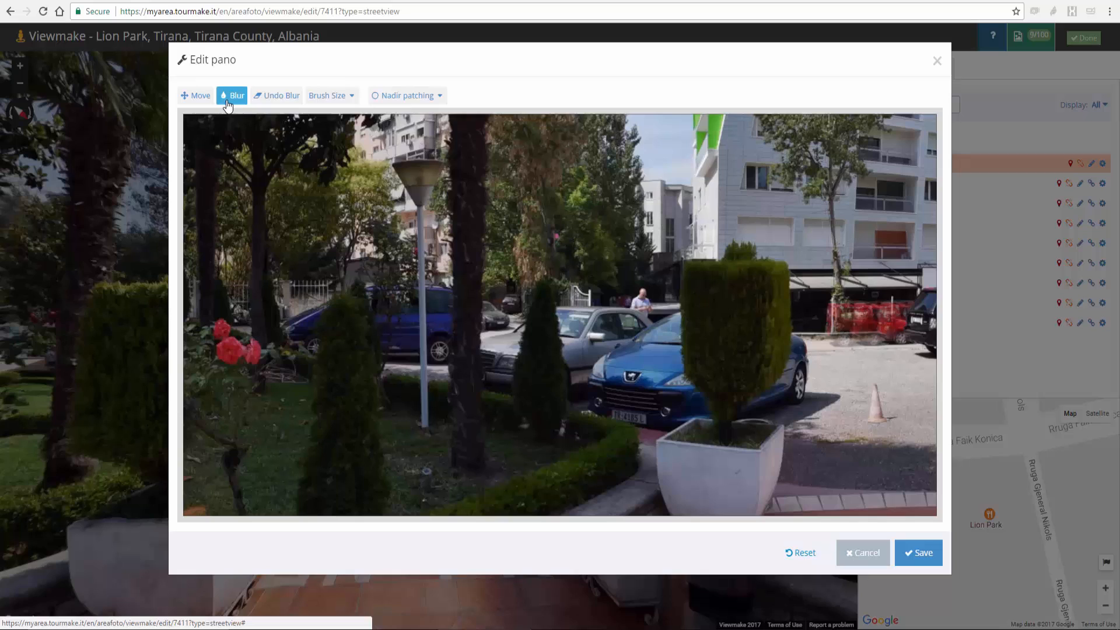
{"action": "mouse_move", "coordinate": [617, 426]}
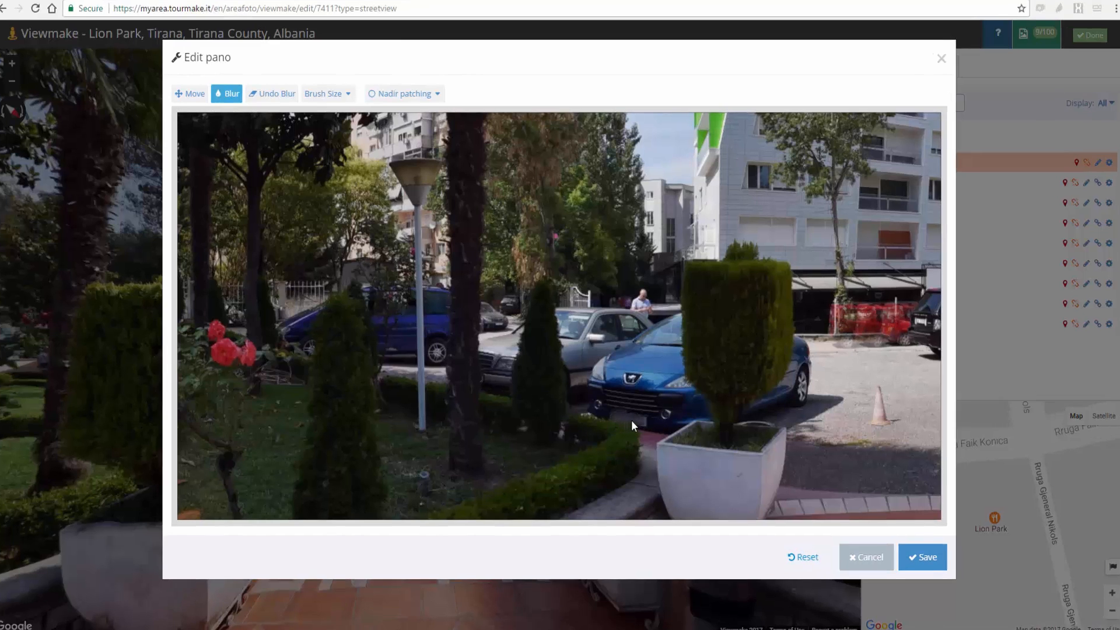
{"action": "left_click", "coordinate": [189, 93]}
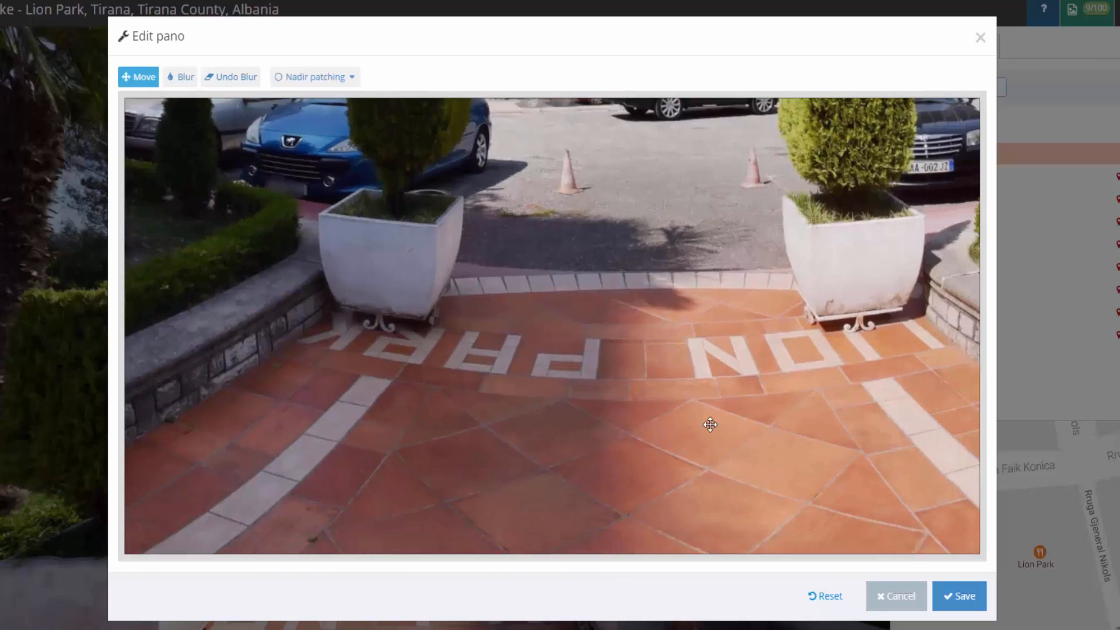
{"action": "left_click_drag", "start_coordinate": [710, 425], "coordinate": [585, 233]}
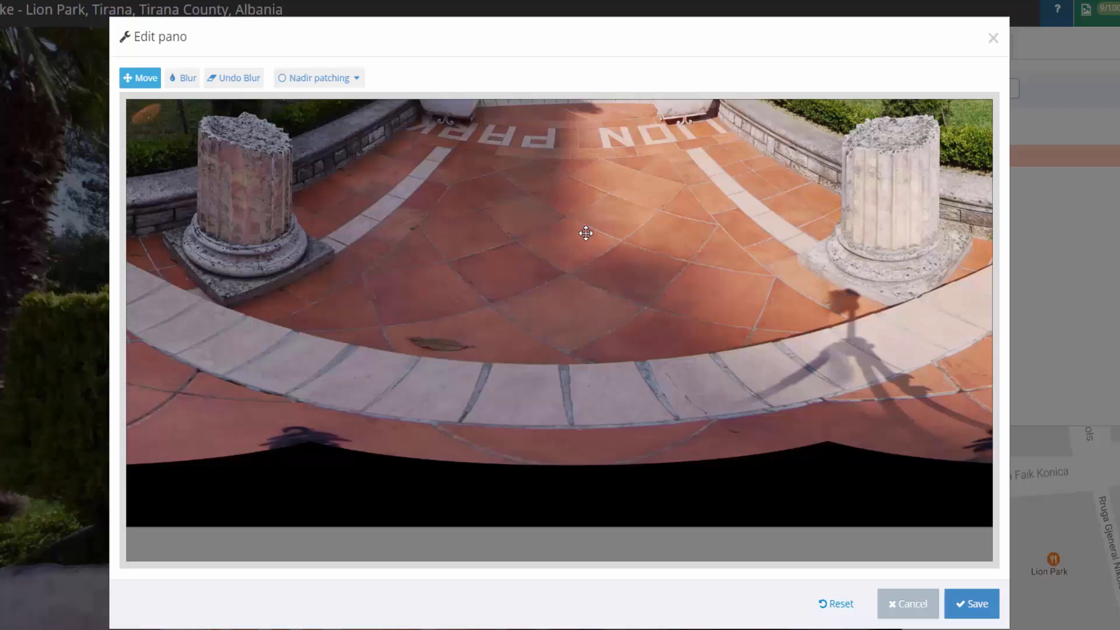
{"action": "left_click", "coordinate": [318, 77]}
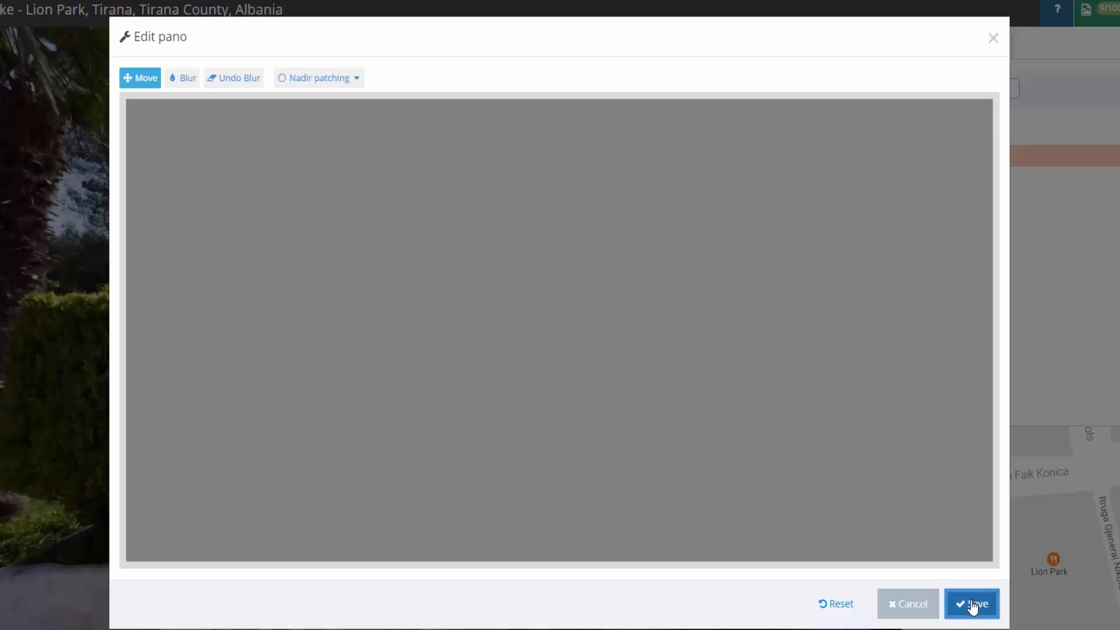
{"action": "left_click", "coordinate": [970, 604]}
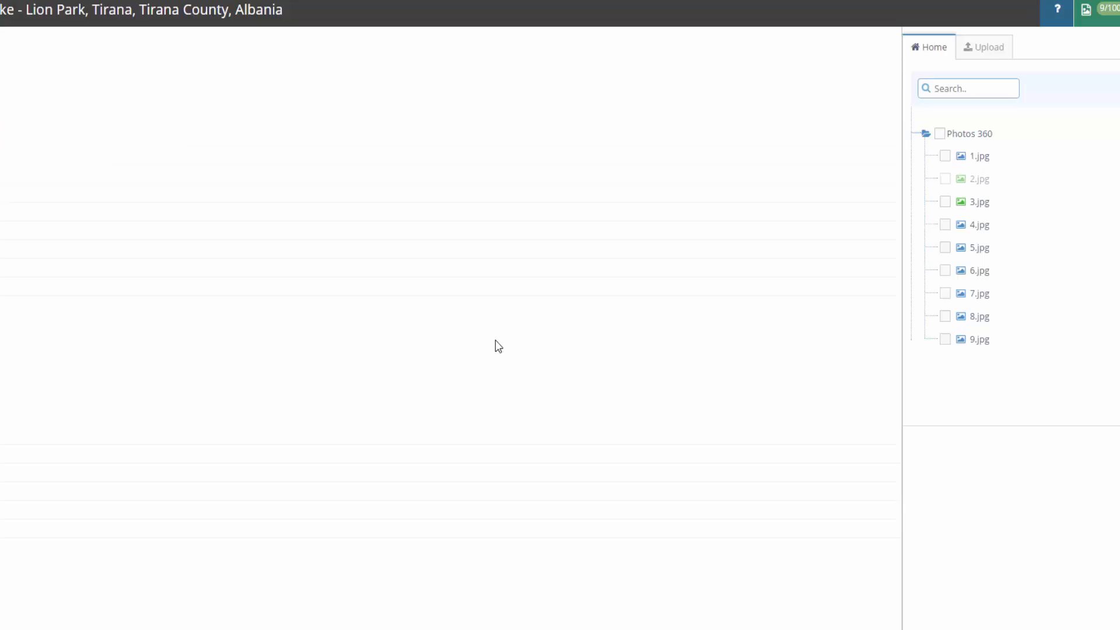
{"action": "left_click", "coordinate": [979, 156]}
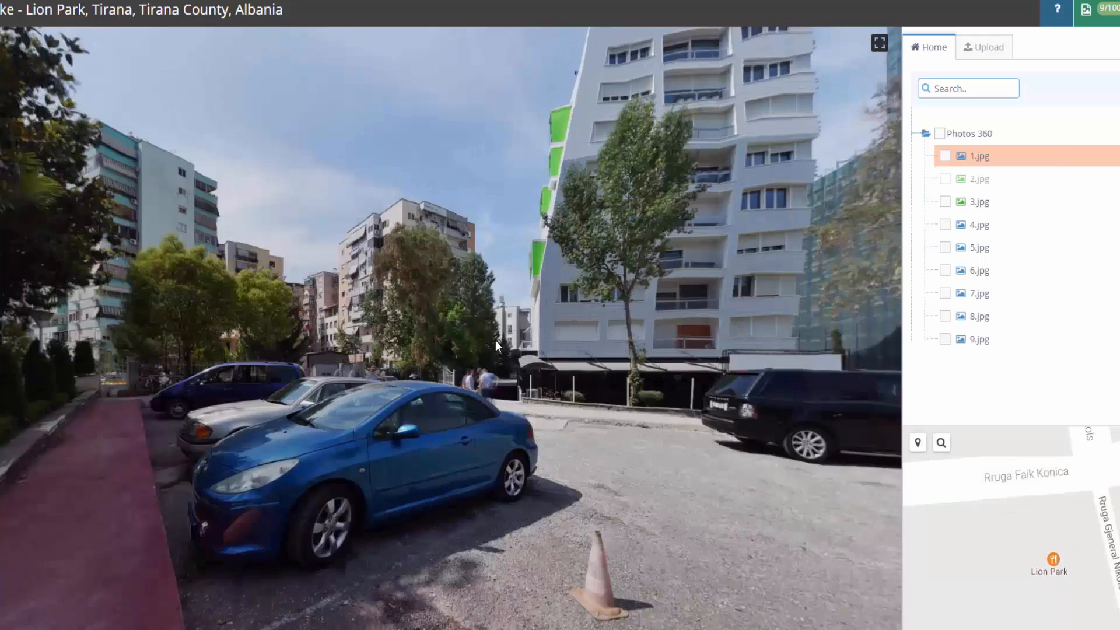
{"action": "left_click", "coordinate": [979, 178]}
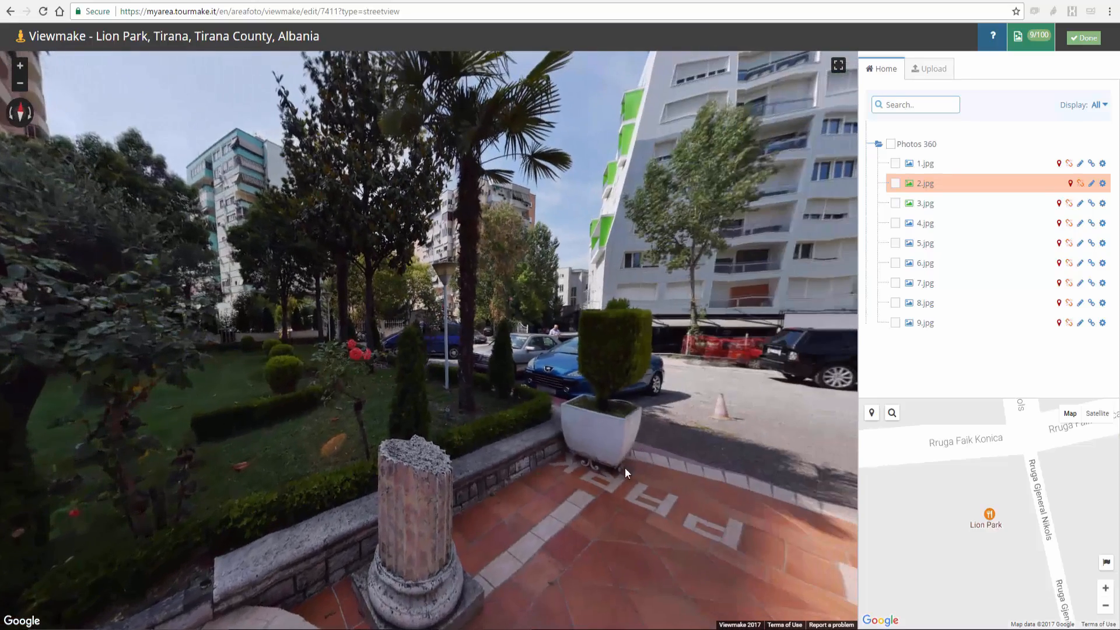
{"action": "left_click_drag", "start_coordinate": [625, 471], "coordinate": [515, 297]}
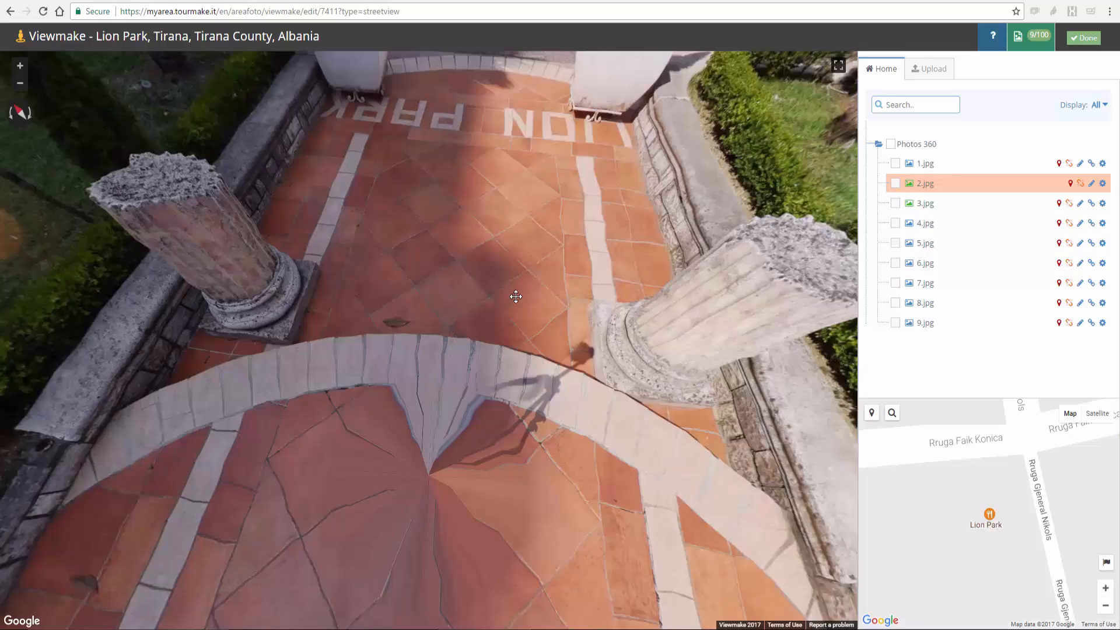
{"action": "left_click_drag", "start_coordinate": [515, 296], "coordinate": [595, 445]}
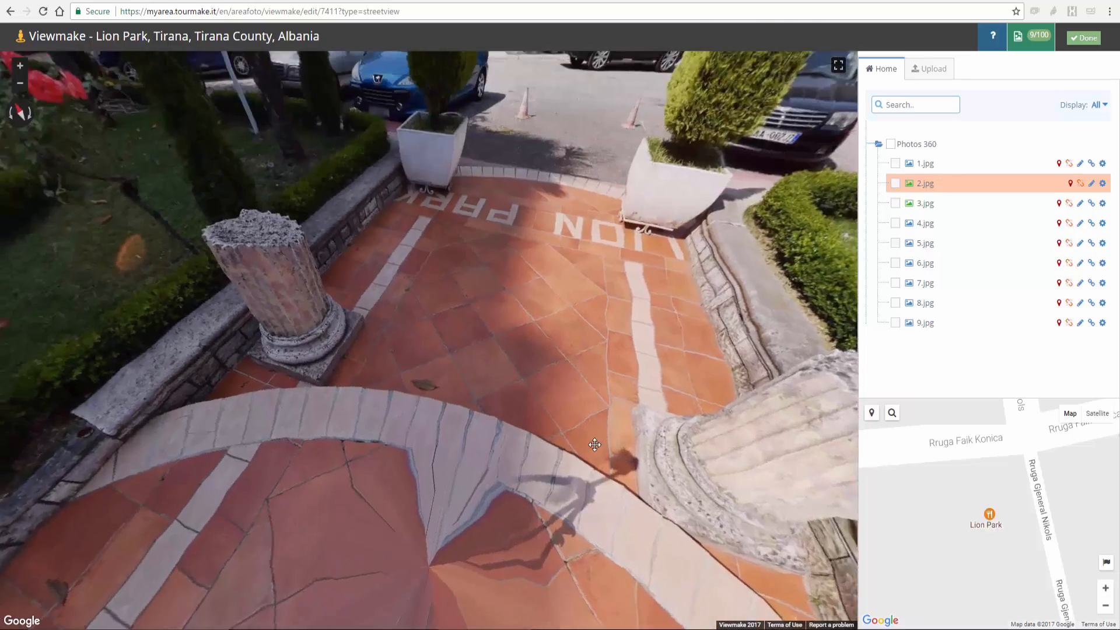
{"action": "left_click_drag", "start_coordinate": [595, 445], "coordinate": [471, 430]}
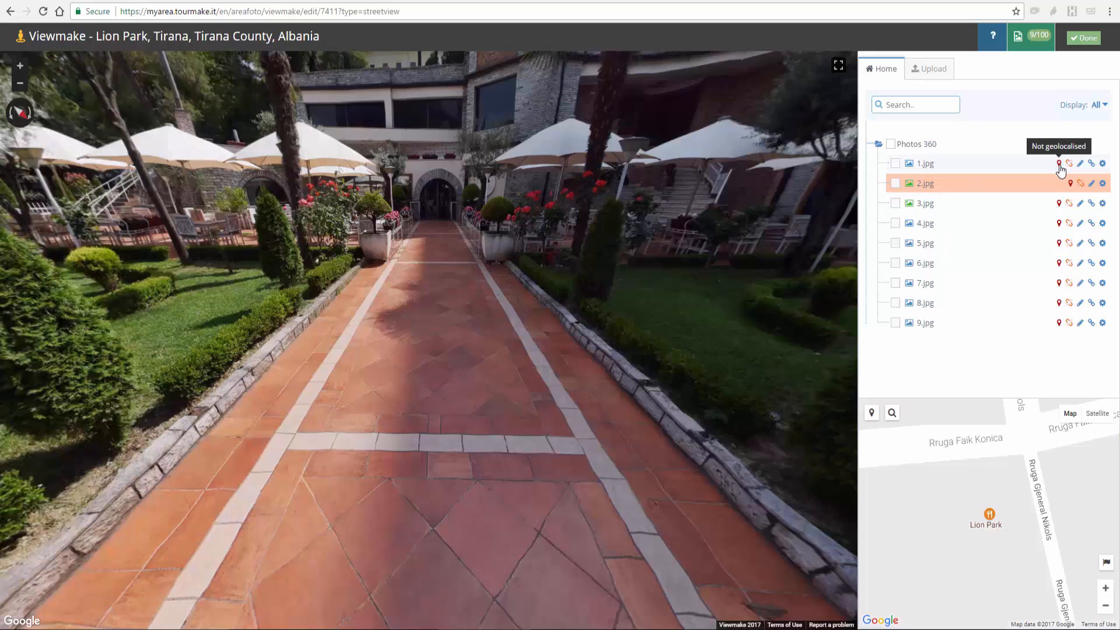
{"action": "mouse_move", "coordinate": [1058, 185]}
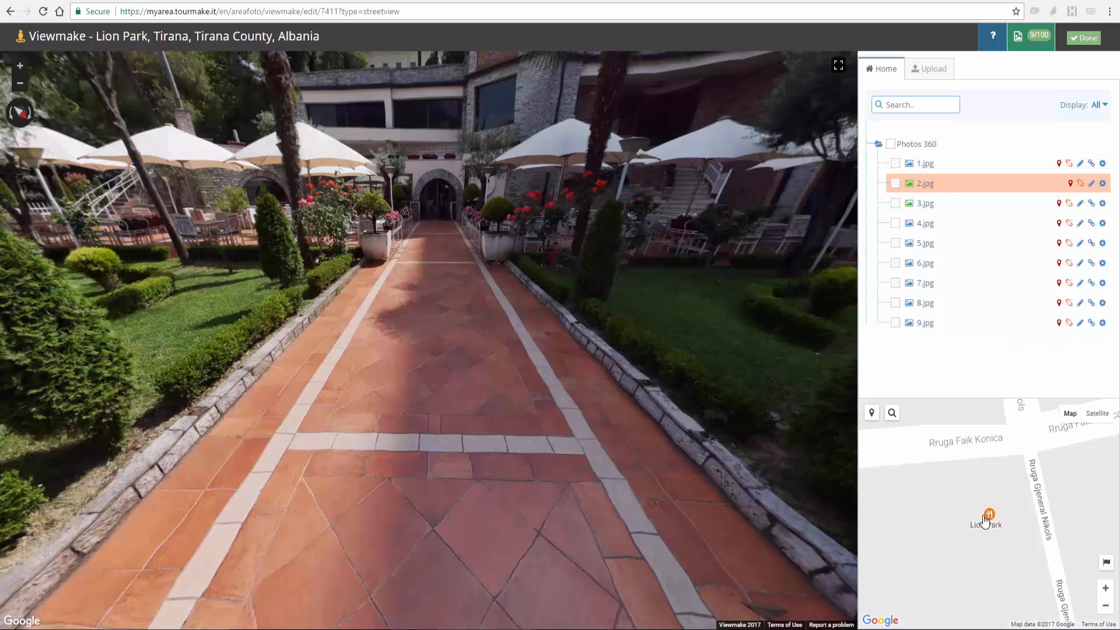
{"action": "mouse_move", "coordinate": [891, 413]}
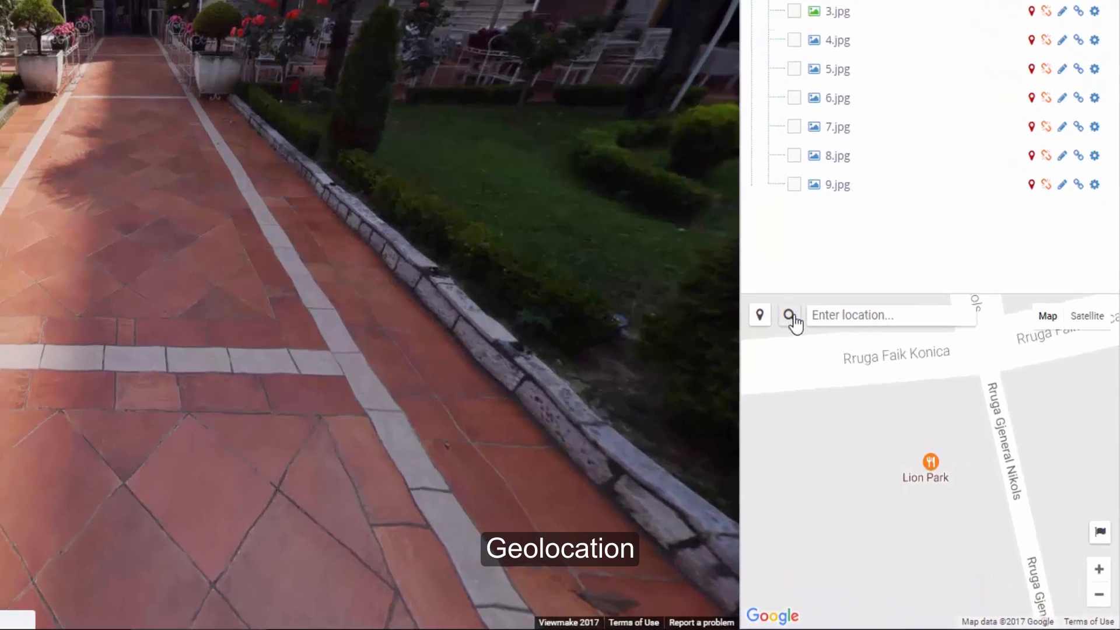
Step: Geolocate 1.jpg at Lion Park via map search, then look around its panorama
{"action": "left_click", "coordinate": [924, 162]}
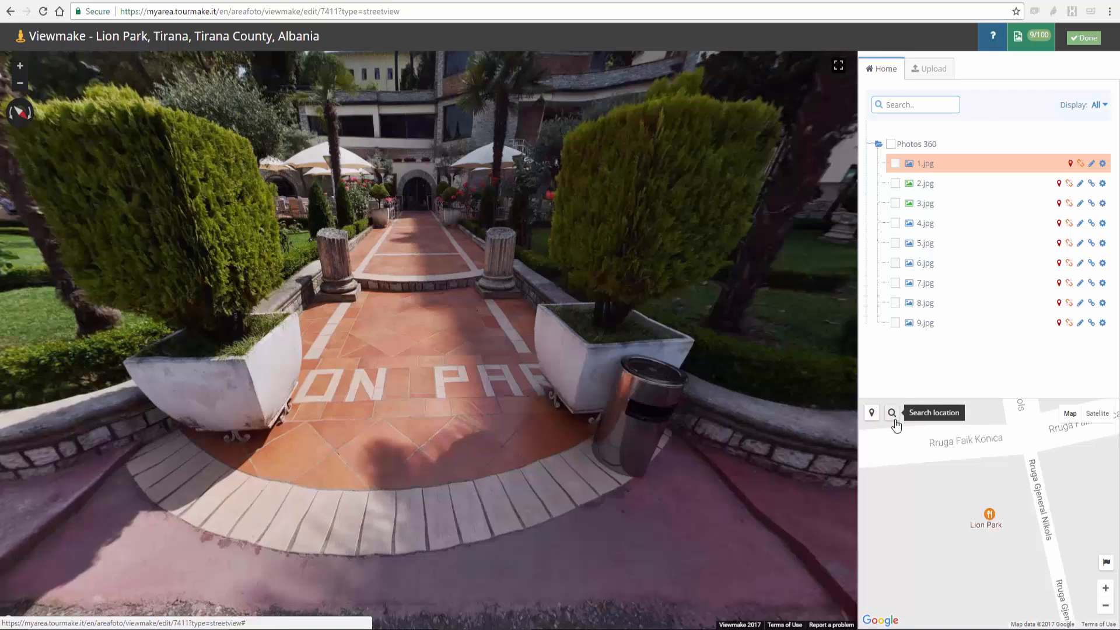
{"action": "left_click", "coordinate": [870, 412]}
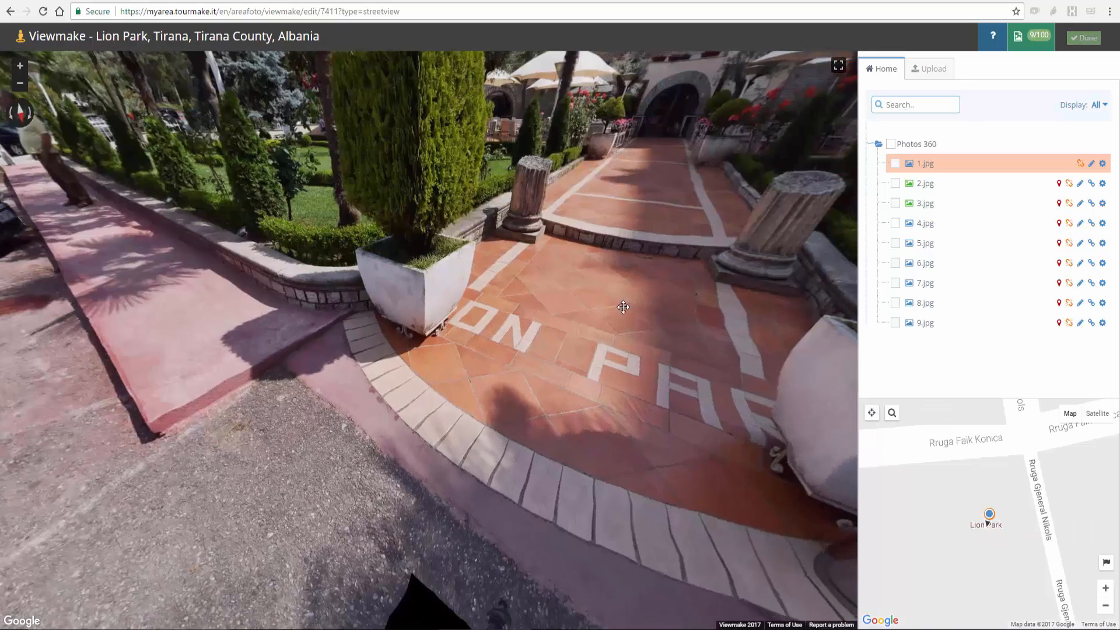
{"action": "left_click_drag", "start_coordinate": [623, 308], "coordinate": [570, 487]}
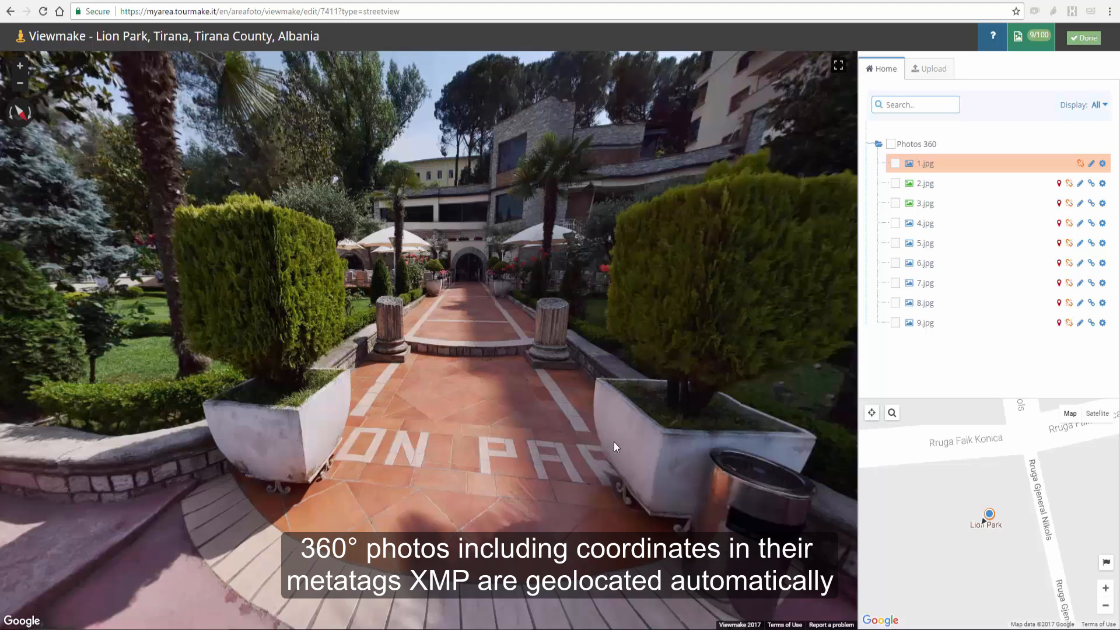
{"action": "left_click_drag", "start_coordinate": [616, 446], "coordinate": [522, 425]}
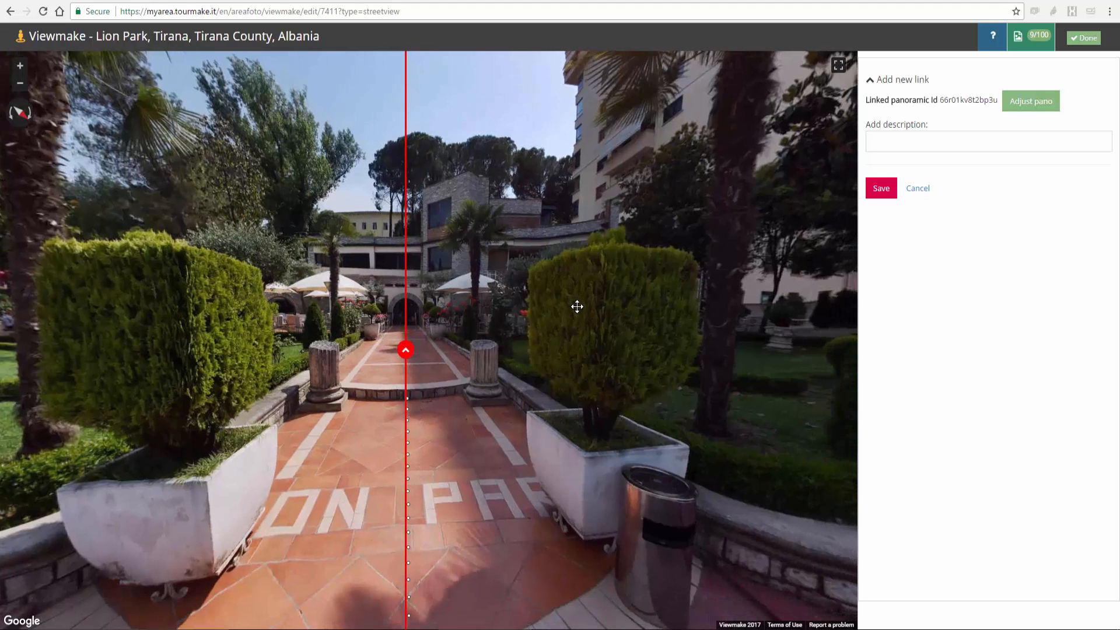
Step: Link photos 2.jpg through 4.jpg in sequence, aligning and saving each navigation arrow
{"action": "left_click", "coordinate": [1031, 101]}
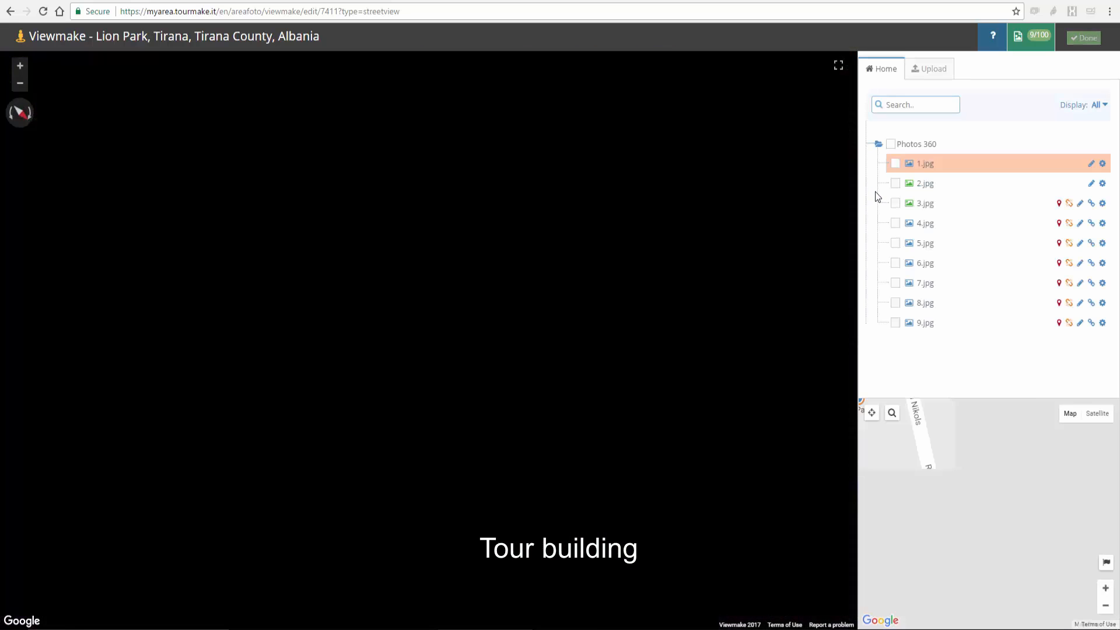
{"action": "left_click", "coordinate": [925, 182]}
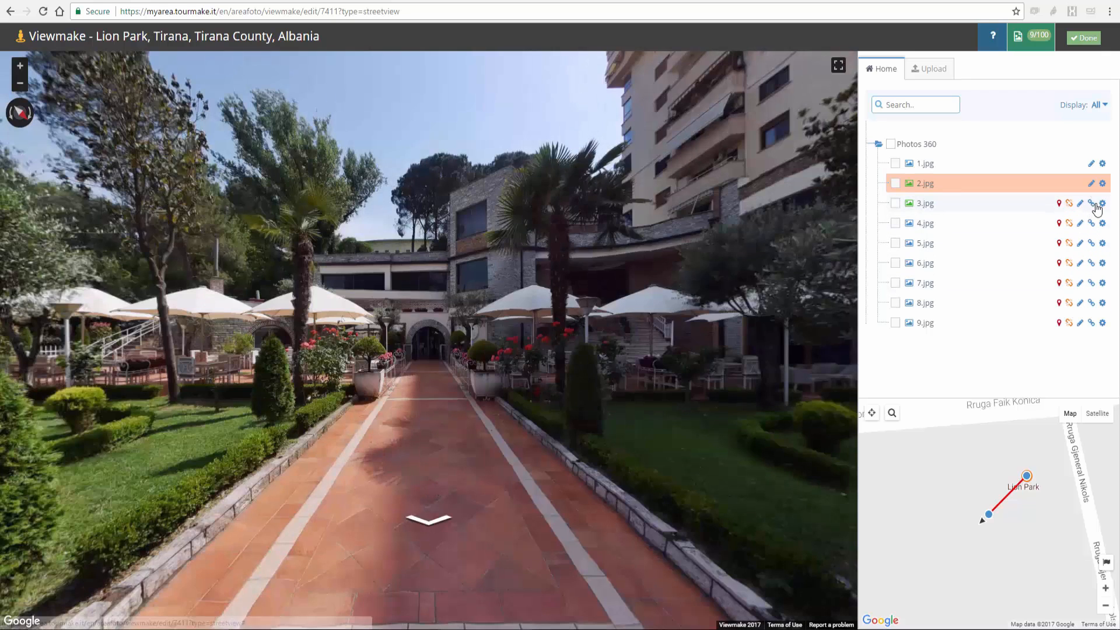
{"action": "left_click", "coordinate": [1090, 203]}
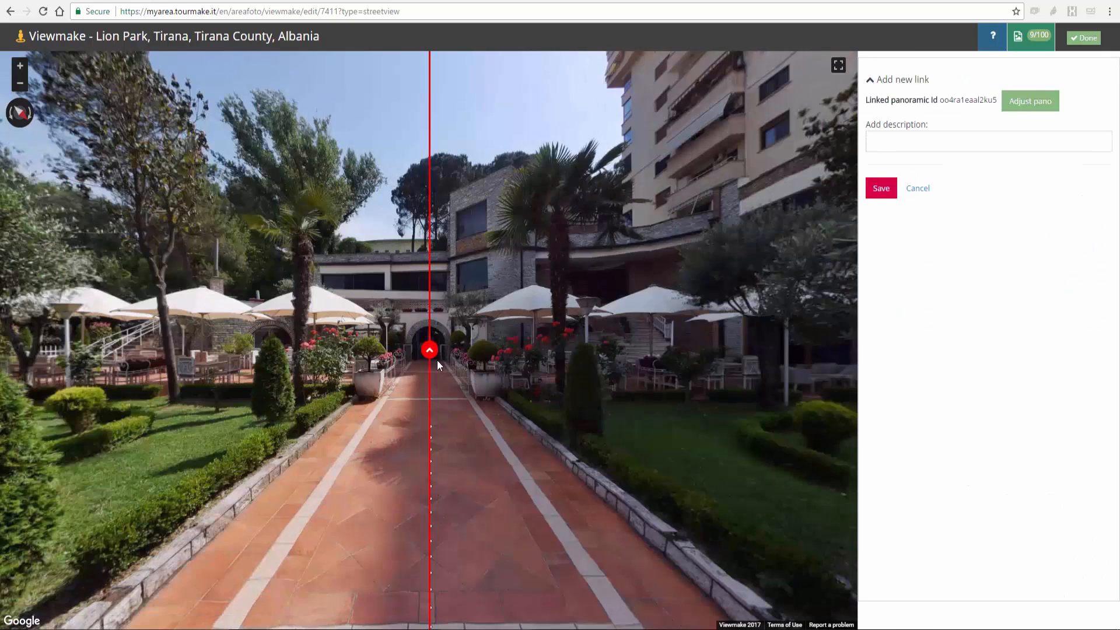
{"action": "left_click", "coordinate": [1030, 101]}
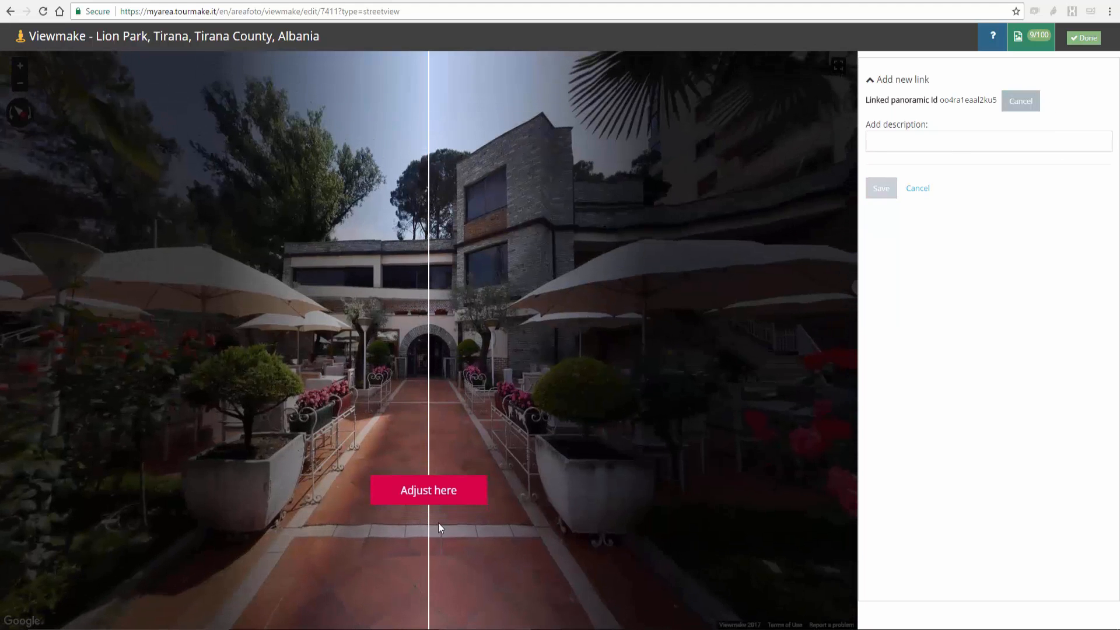
{"action": "left_click", "coordinate": [427, 490]}
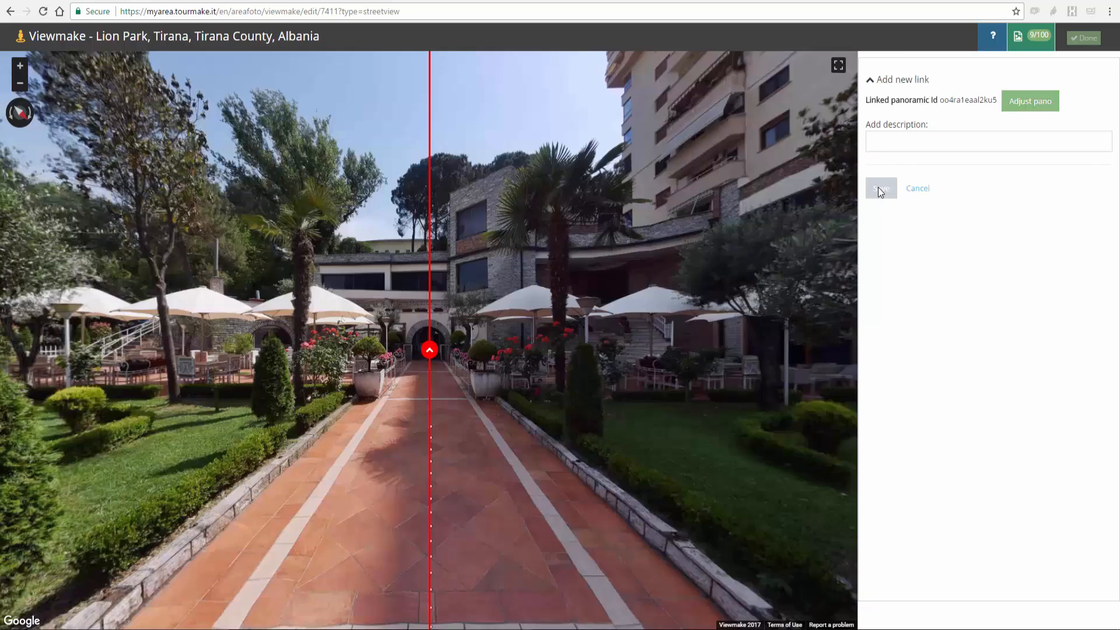
{"action": "left_click", "coordinate": [880, 187]}
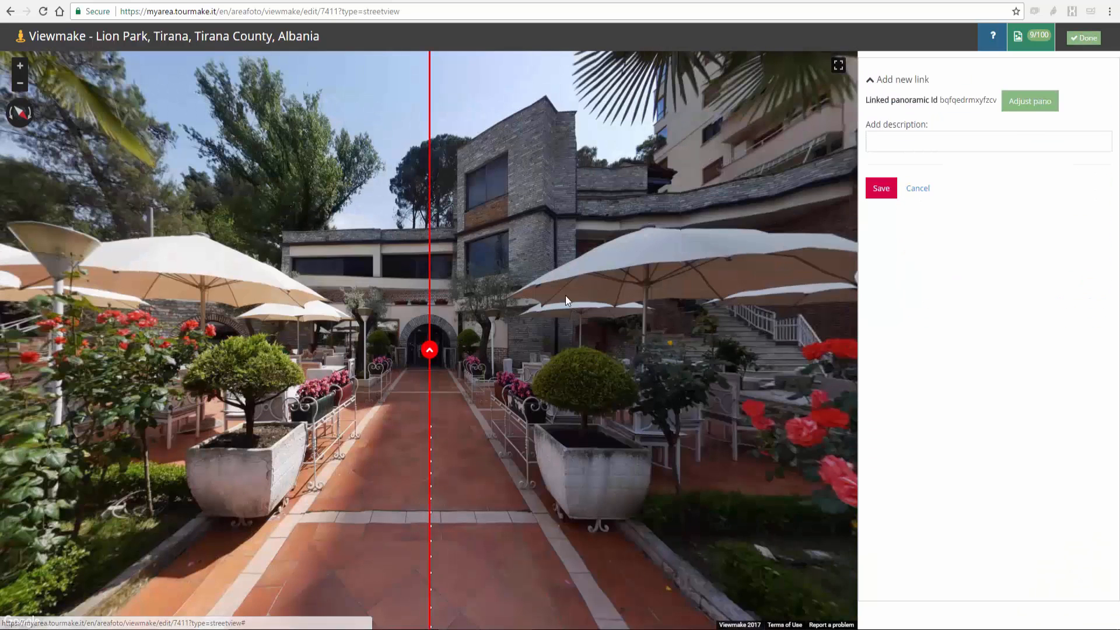
{"action": "left_click", "coordinate": [1029, 101]}
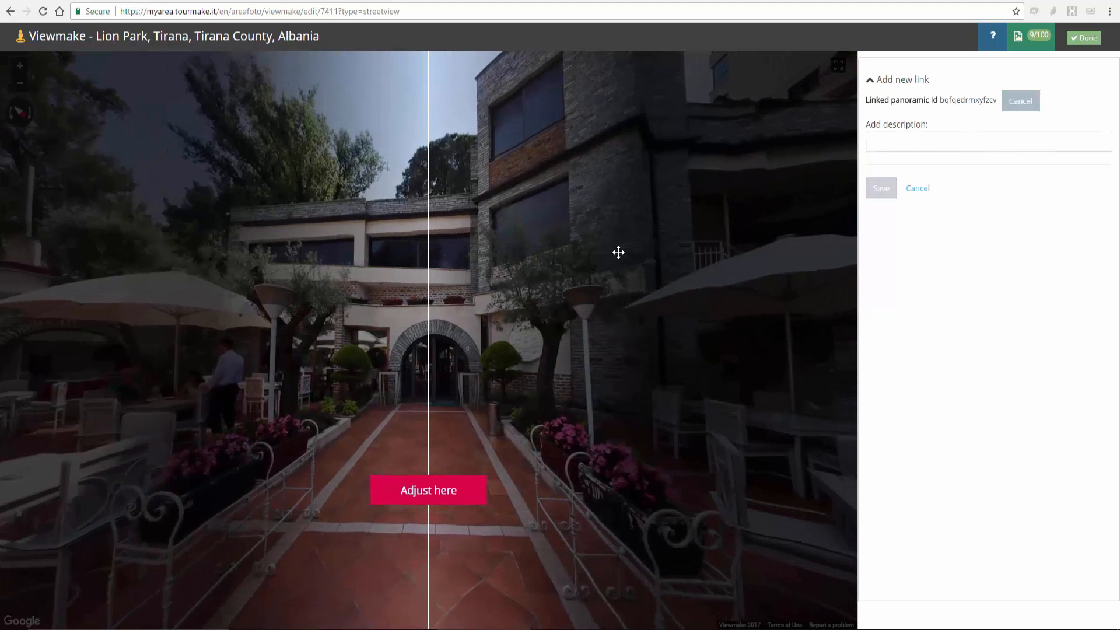
{"action": "left_click", "coordinate": [429, 490]}
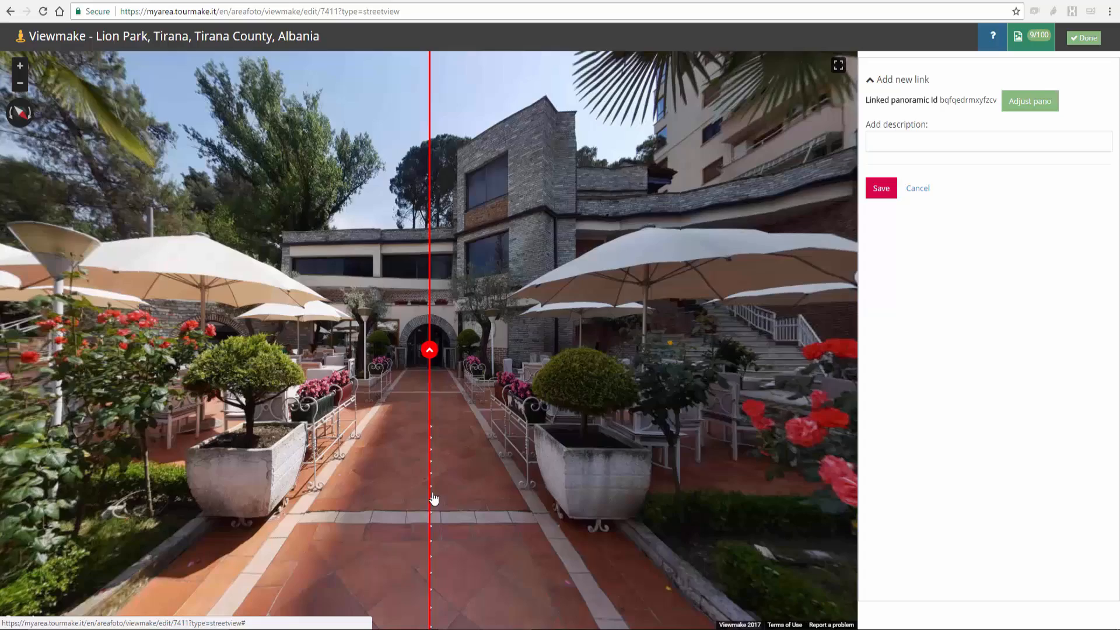
{"action": "left_click", "coordinate": [916, 187]}
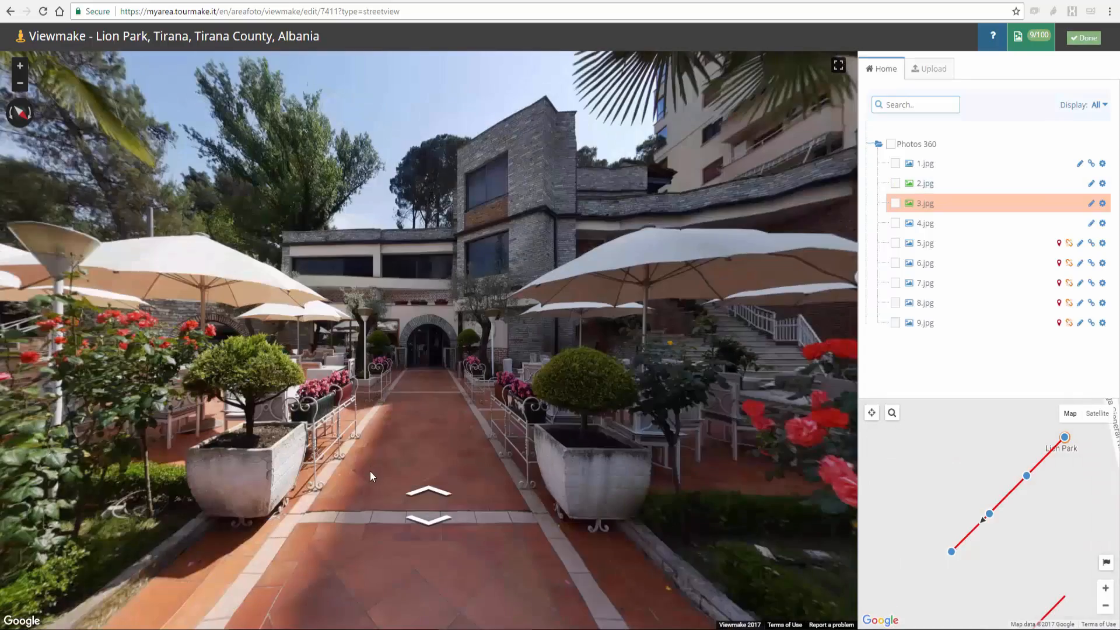
Step: Edit the panorama's link arrow leading to the next photo and save it
{"action": "left_click", "coordinate": [923, 223]}
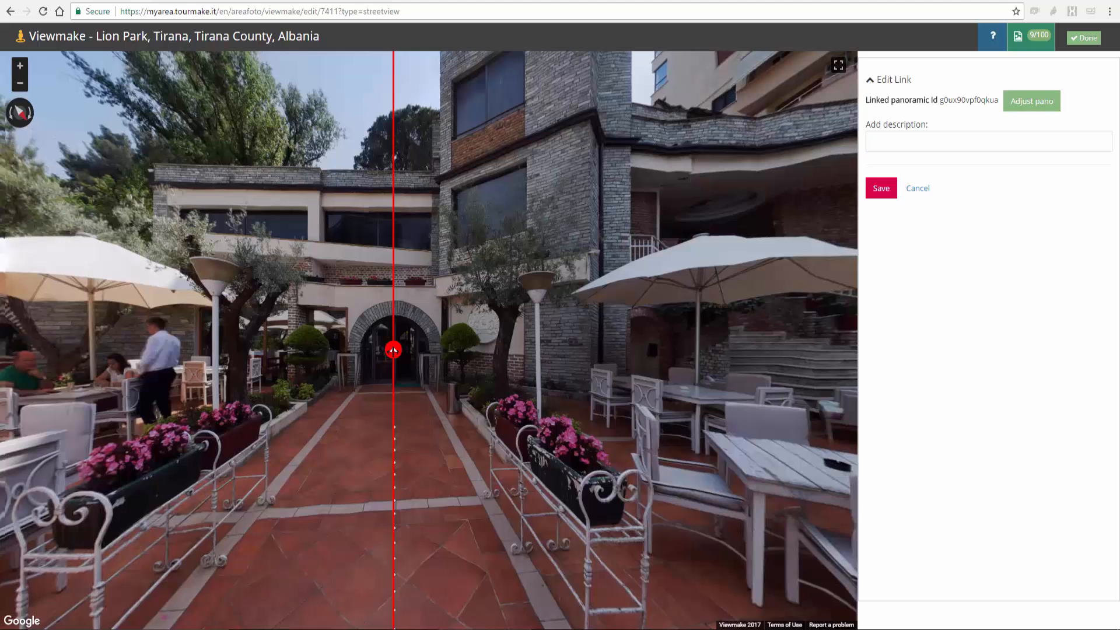
{"action": "left_click", "coordinate": [1030, 101]}
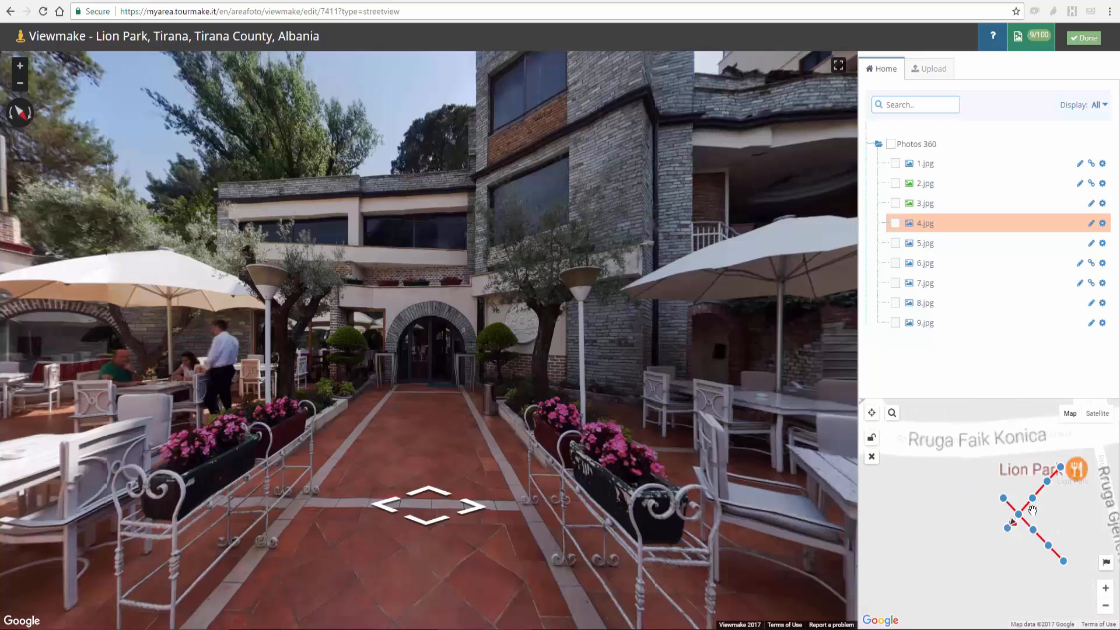
Step: Drag the photo point group into place over Lion Park and close the editor with Done
{"action": "left_click_drag", "start_coordinate": [1032, 510], "coordinate": [938, 493]}
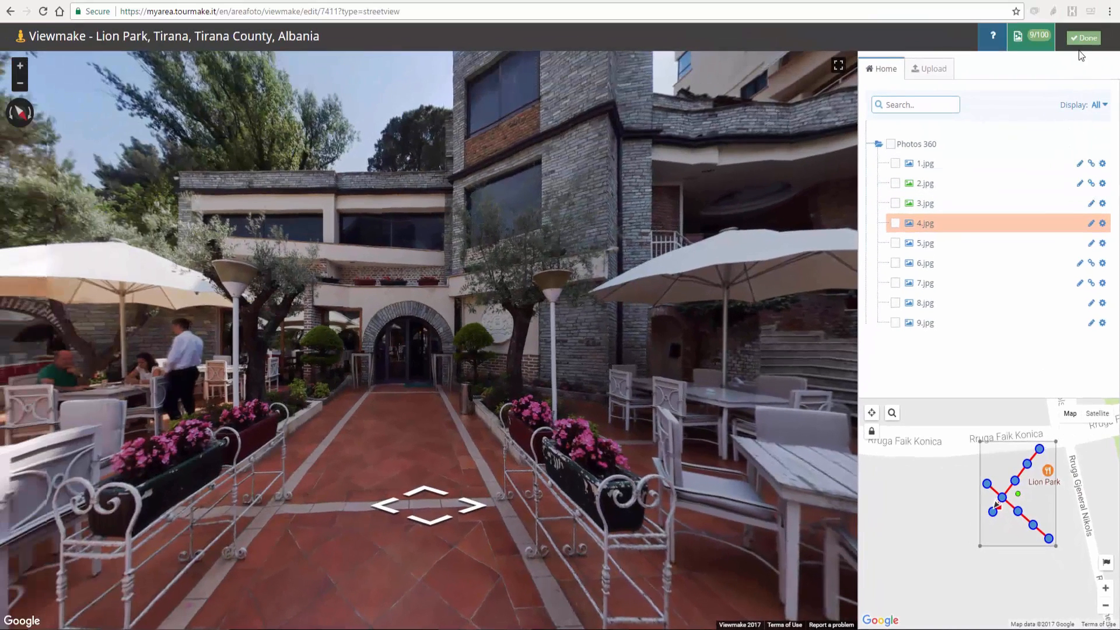
{"action": "left_click", "coordinate": [1082, 38]}
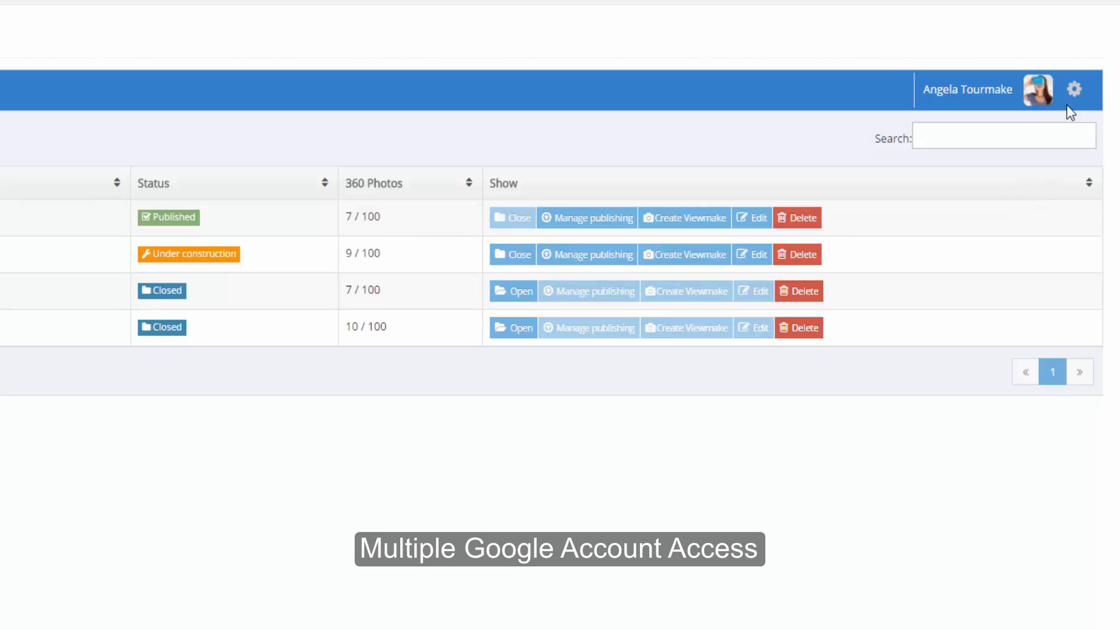
{"action": "left_click", "coordinate": [1074, 89]}
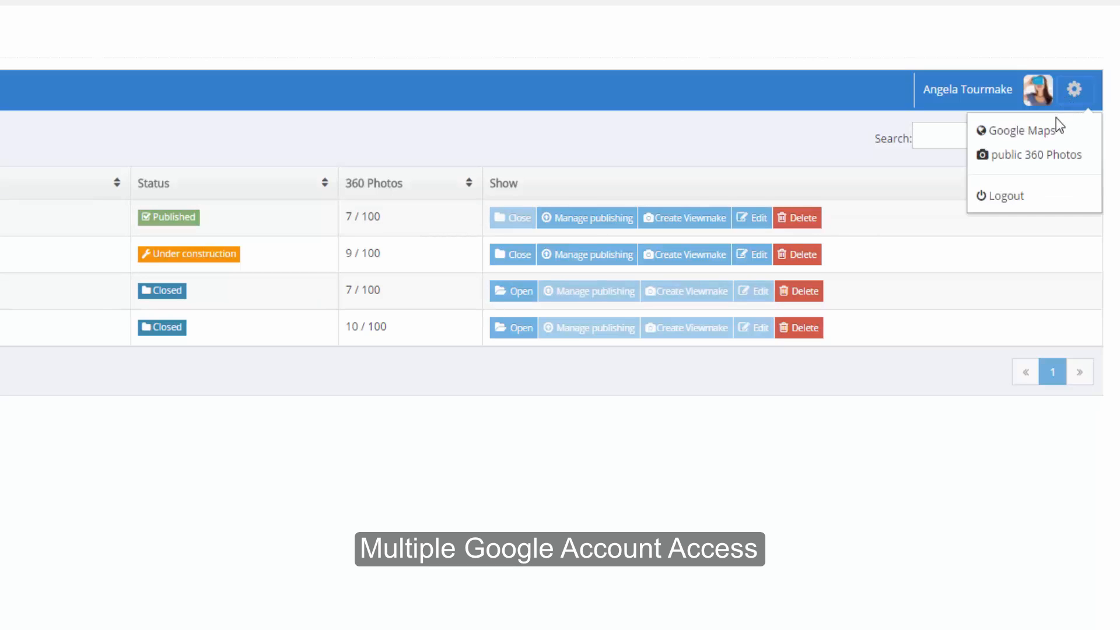
{"action": "mouse_move", "coordinate": [1021, 130]}
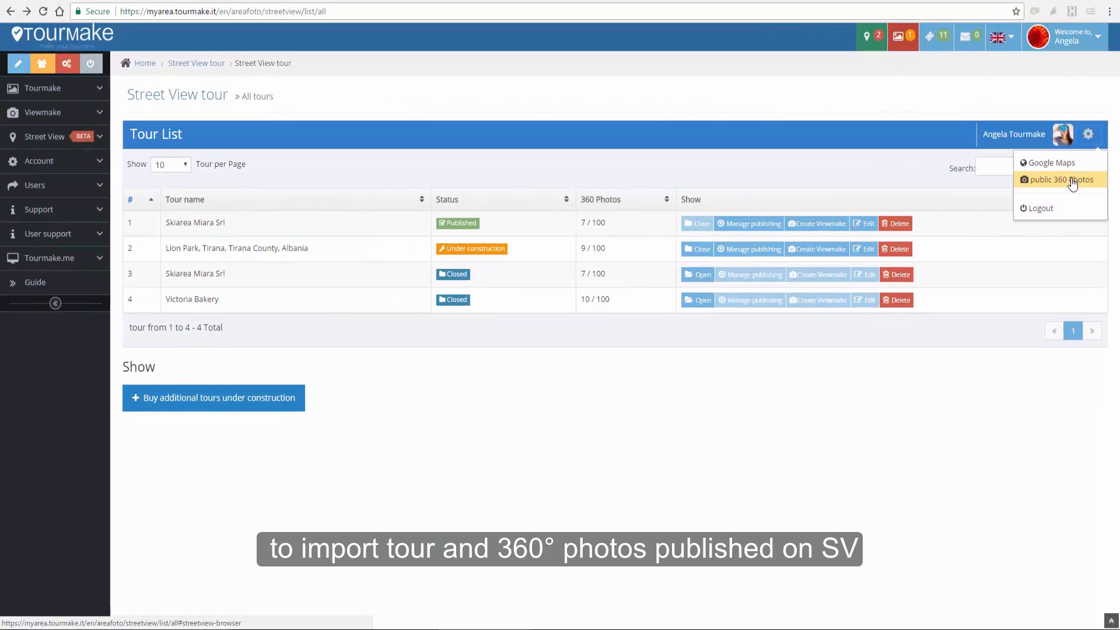
{"action": "left_click", "coordinate": [1062, 179]}
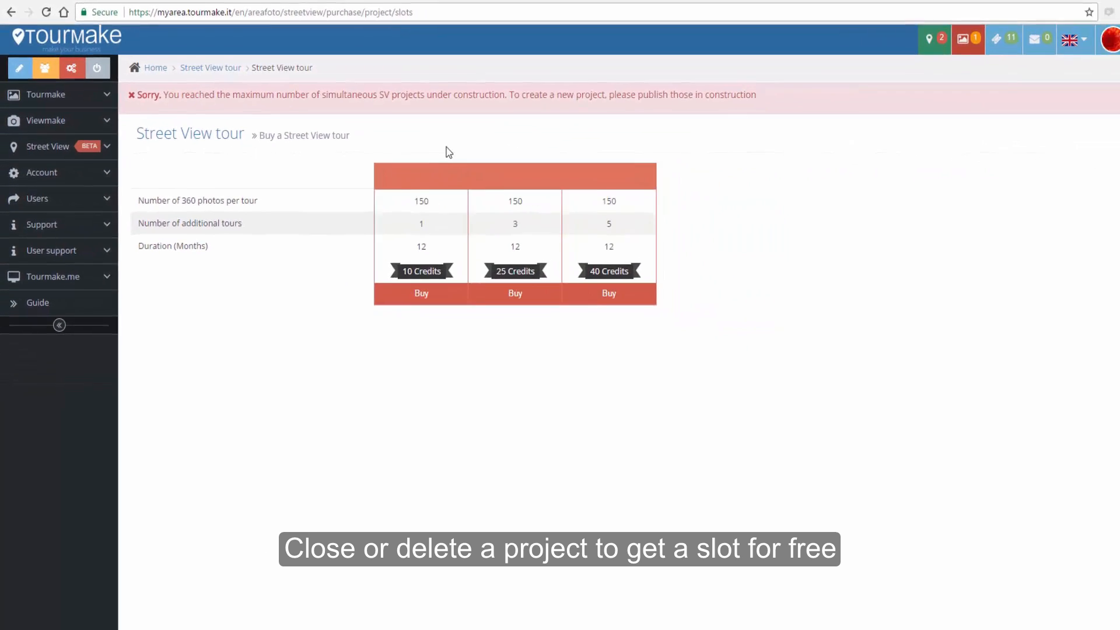
{"action": "left_click", "coordinate": [48, 146]}
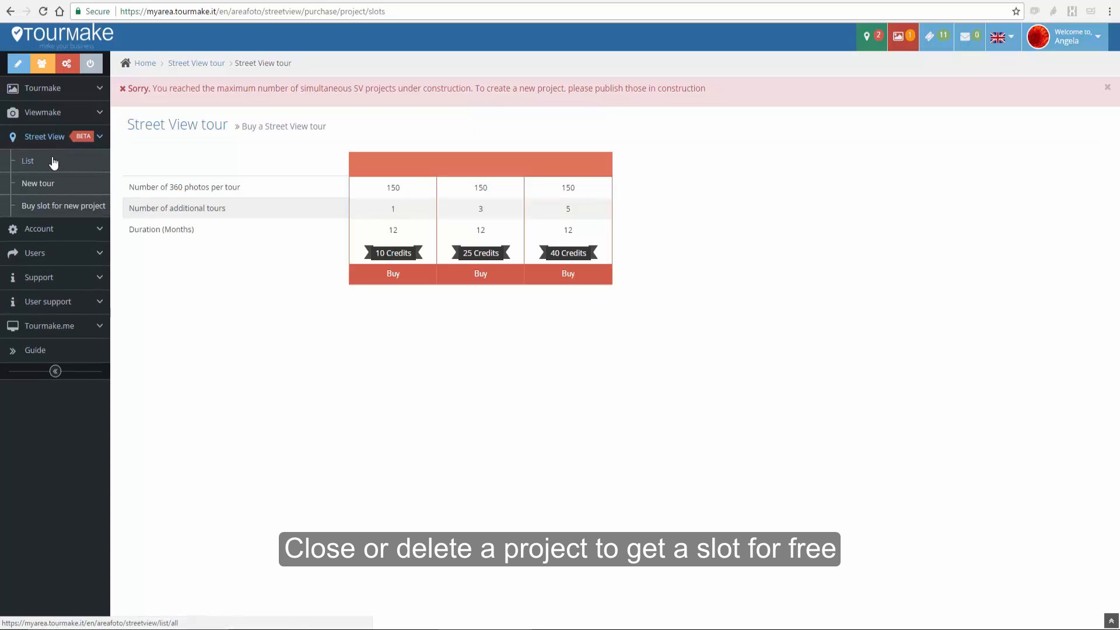
{"action": "left_click", "coordinate": [27, 161]}
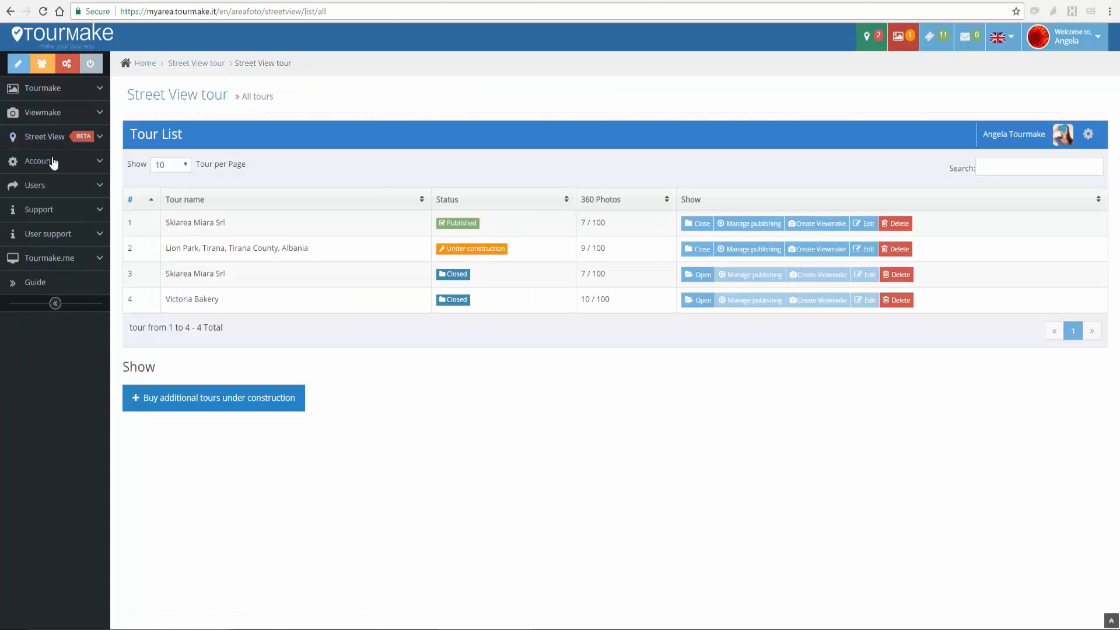